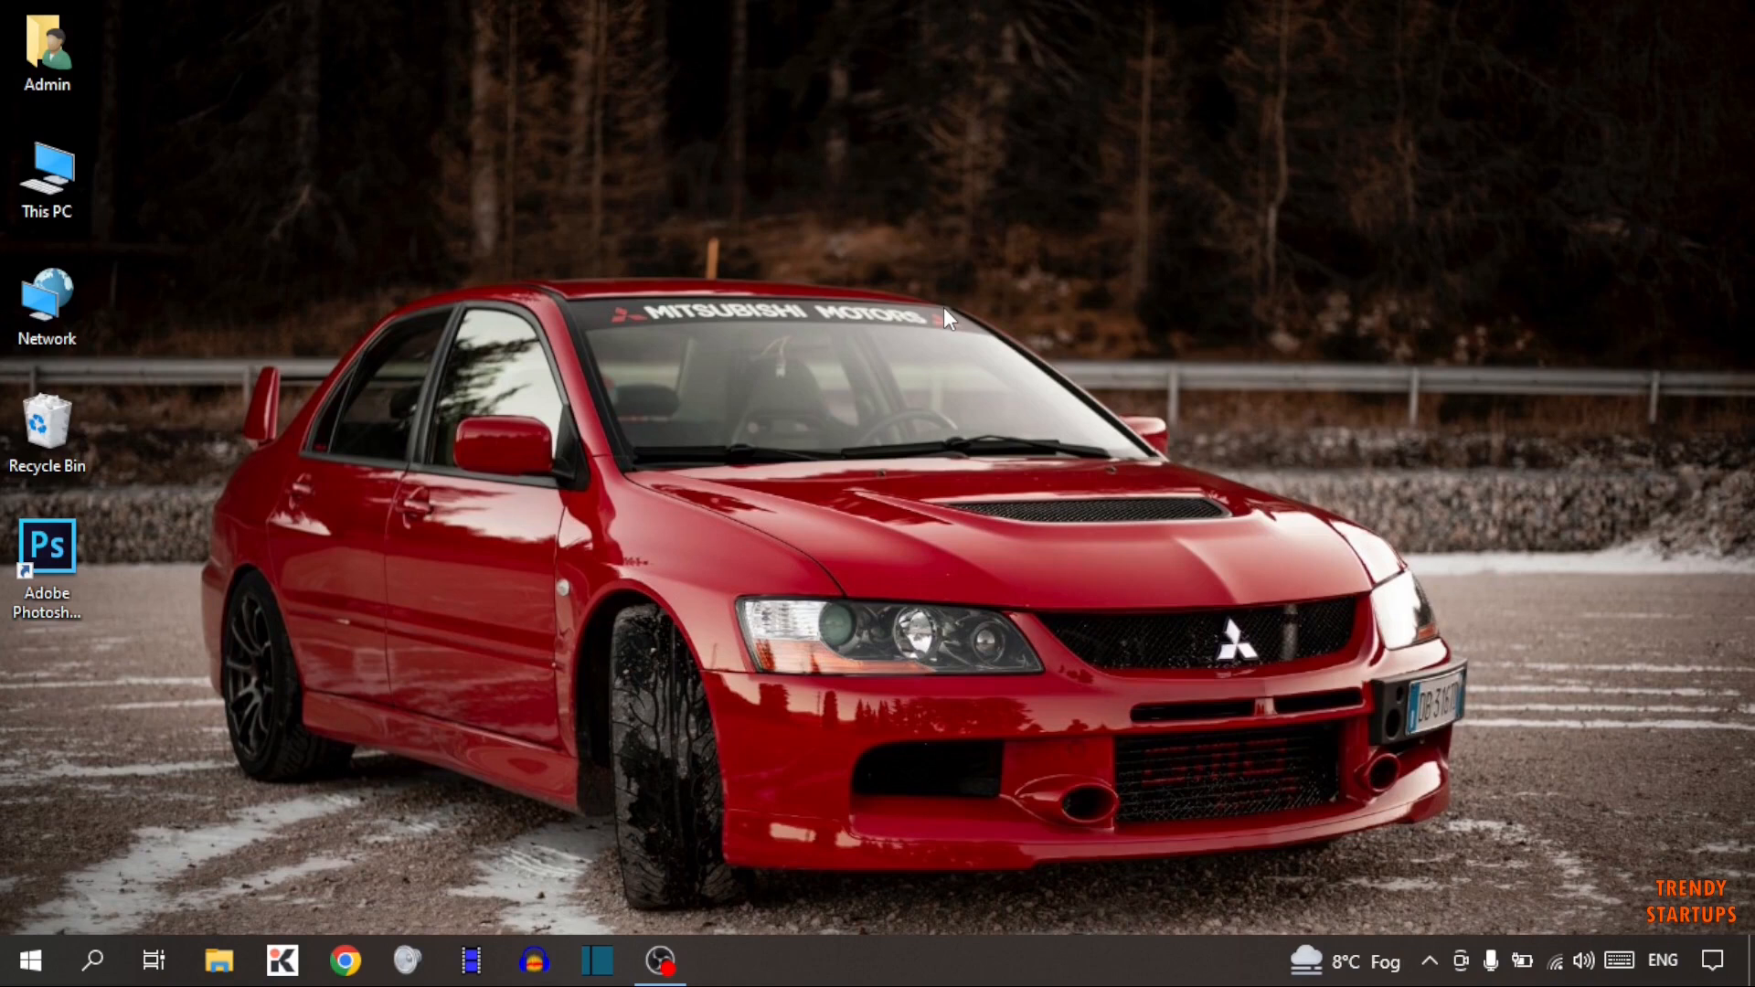
Step: Launch Chrome and go to the Blogger home page at blogger.com
click(345, 960)
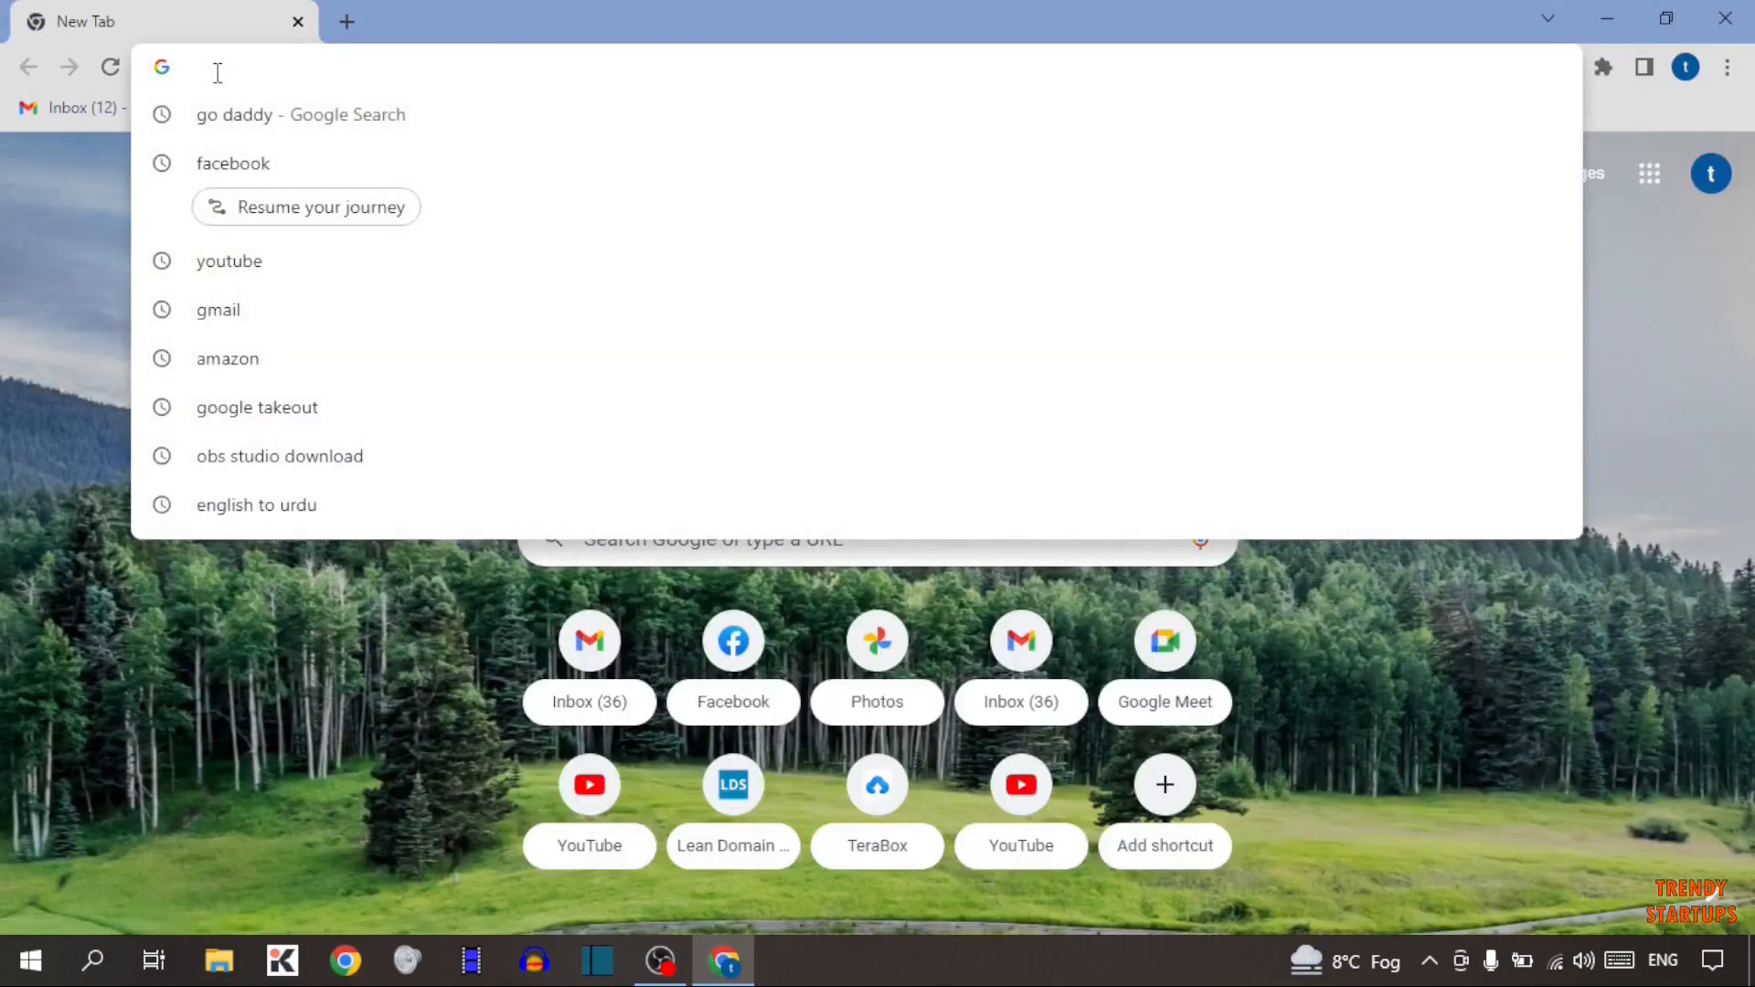
text(blogger.com/about/?bpli=1)
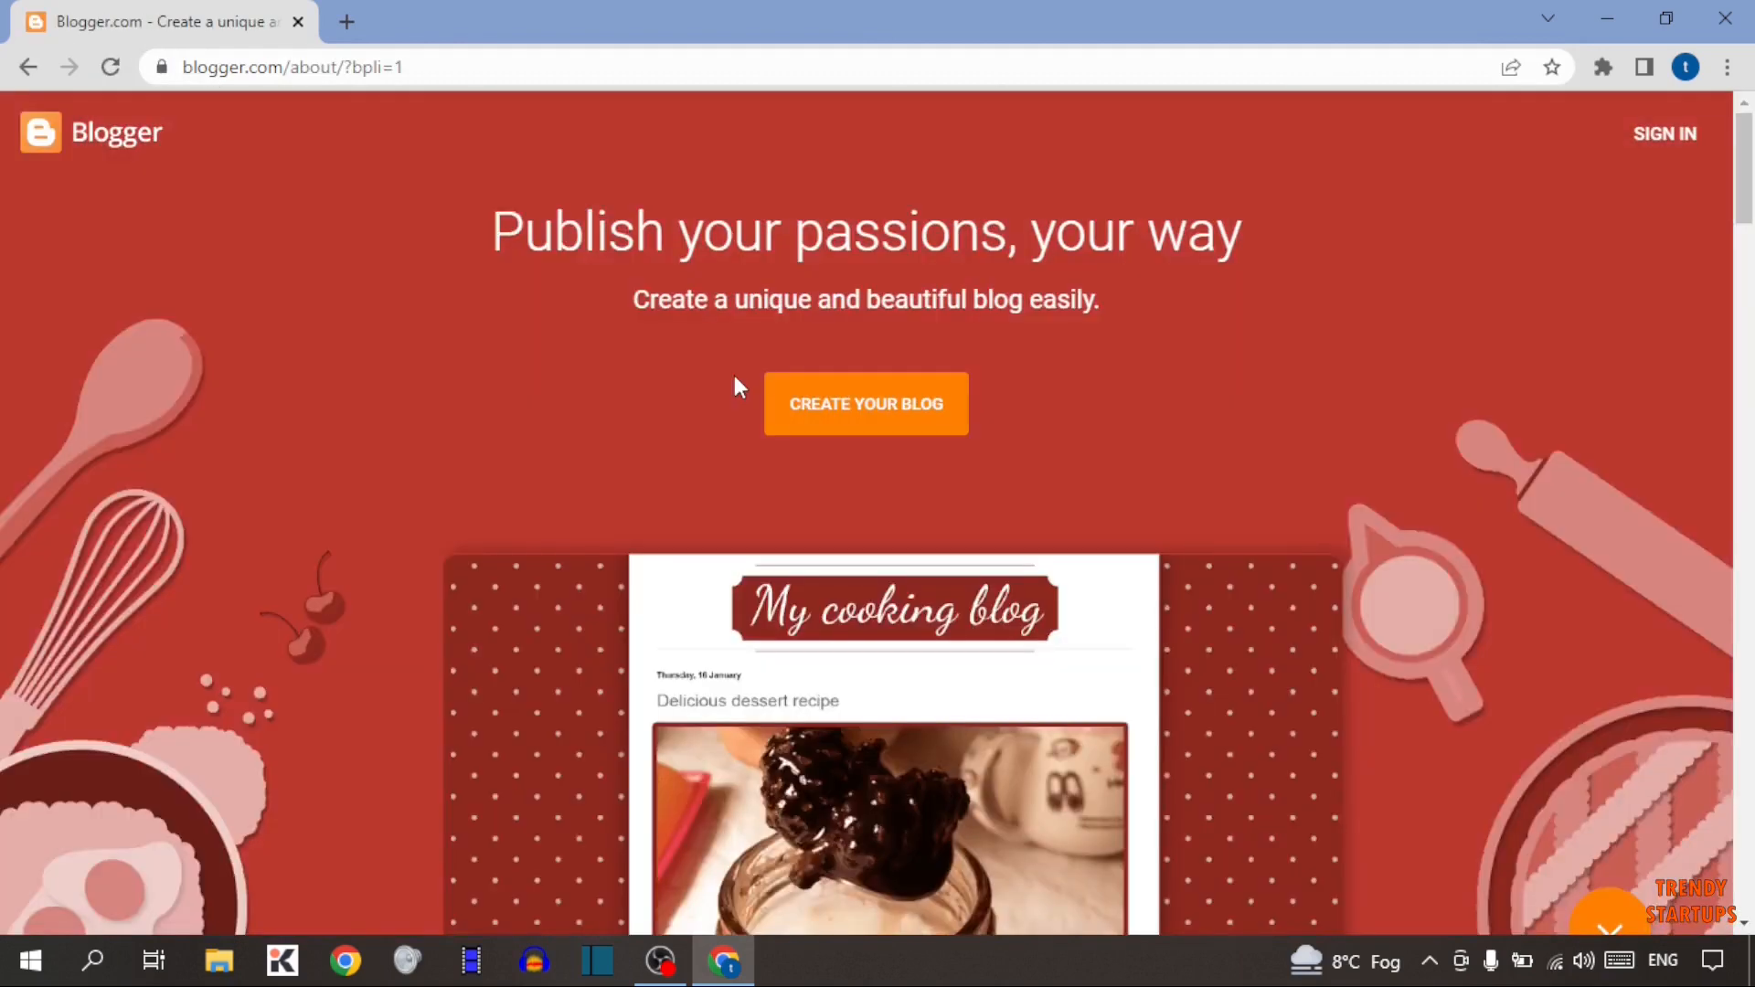
mouse_move(1728, 53)
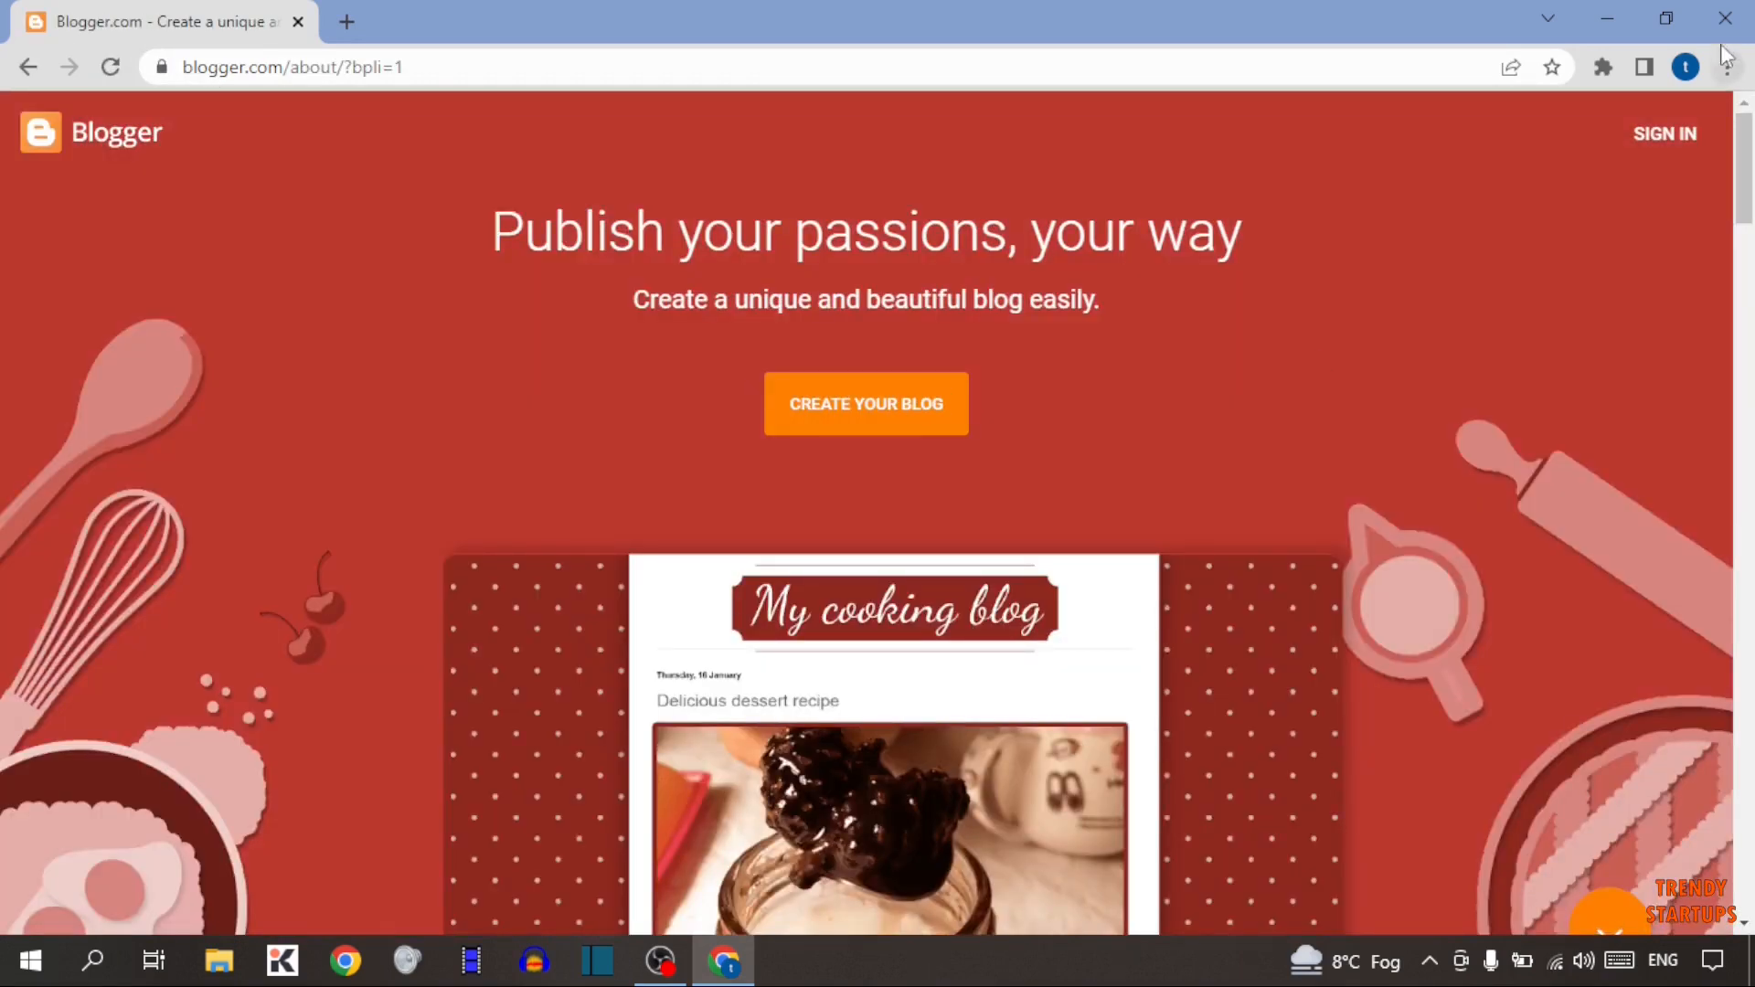
mouse_move(1666, 133)
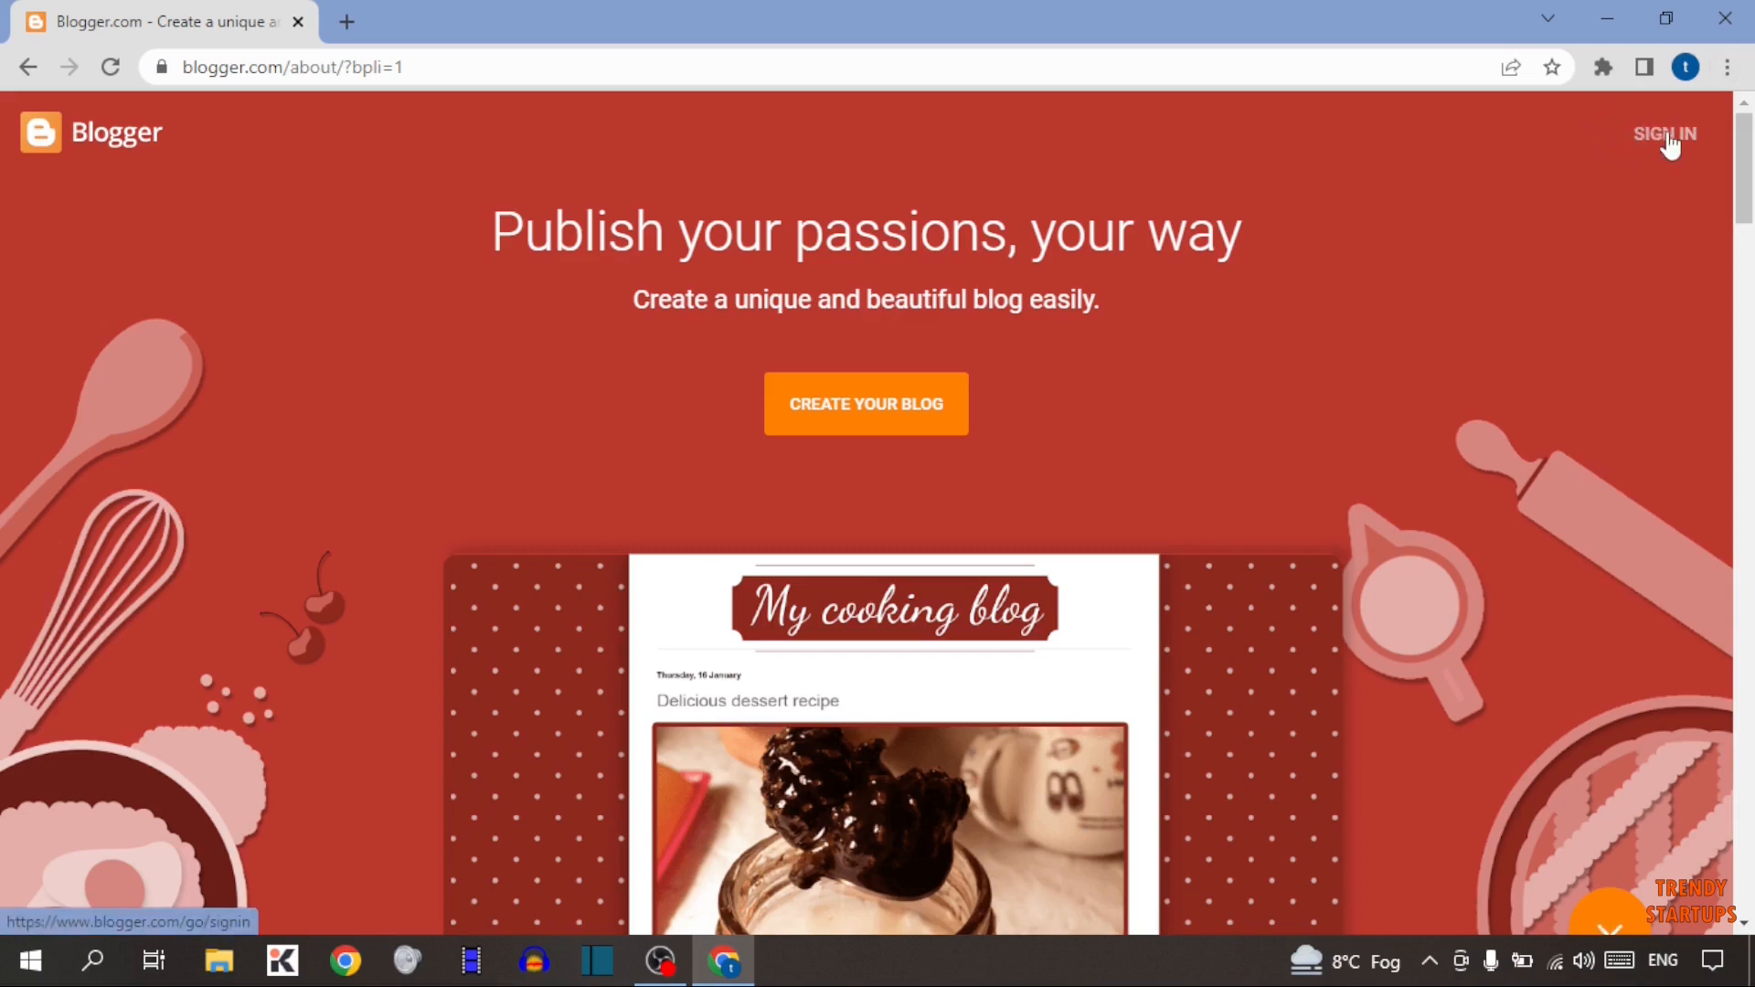
Step: Sign in with the existing Google account and skip the optional account-setup suggestions
click(1664, 134)
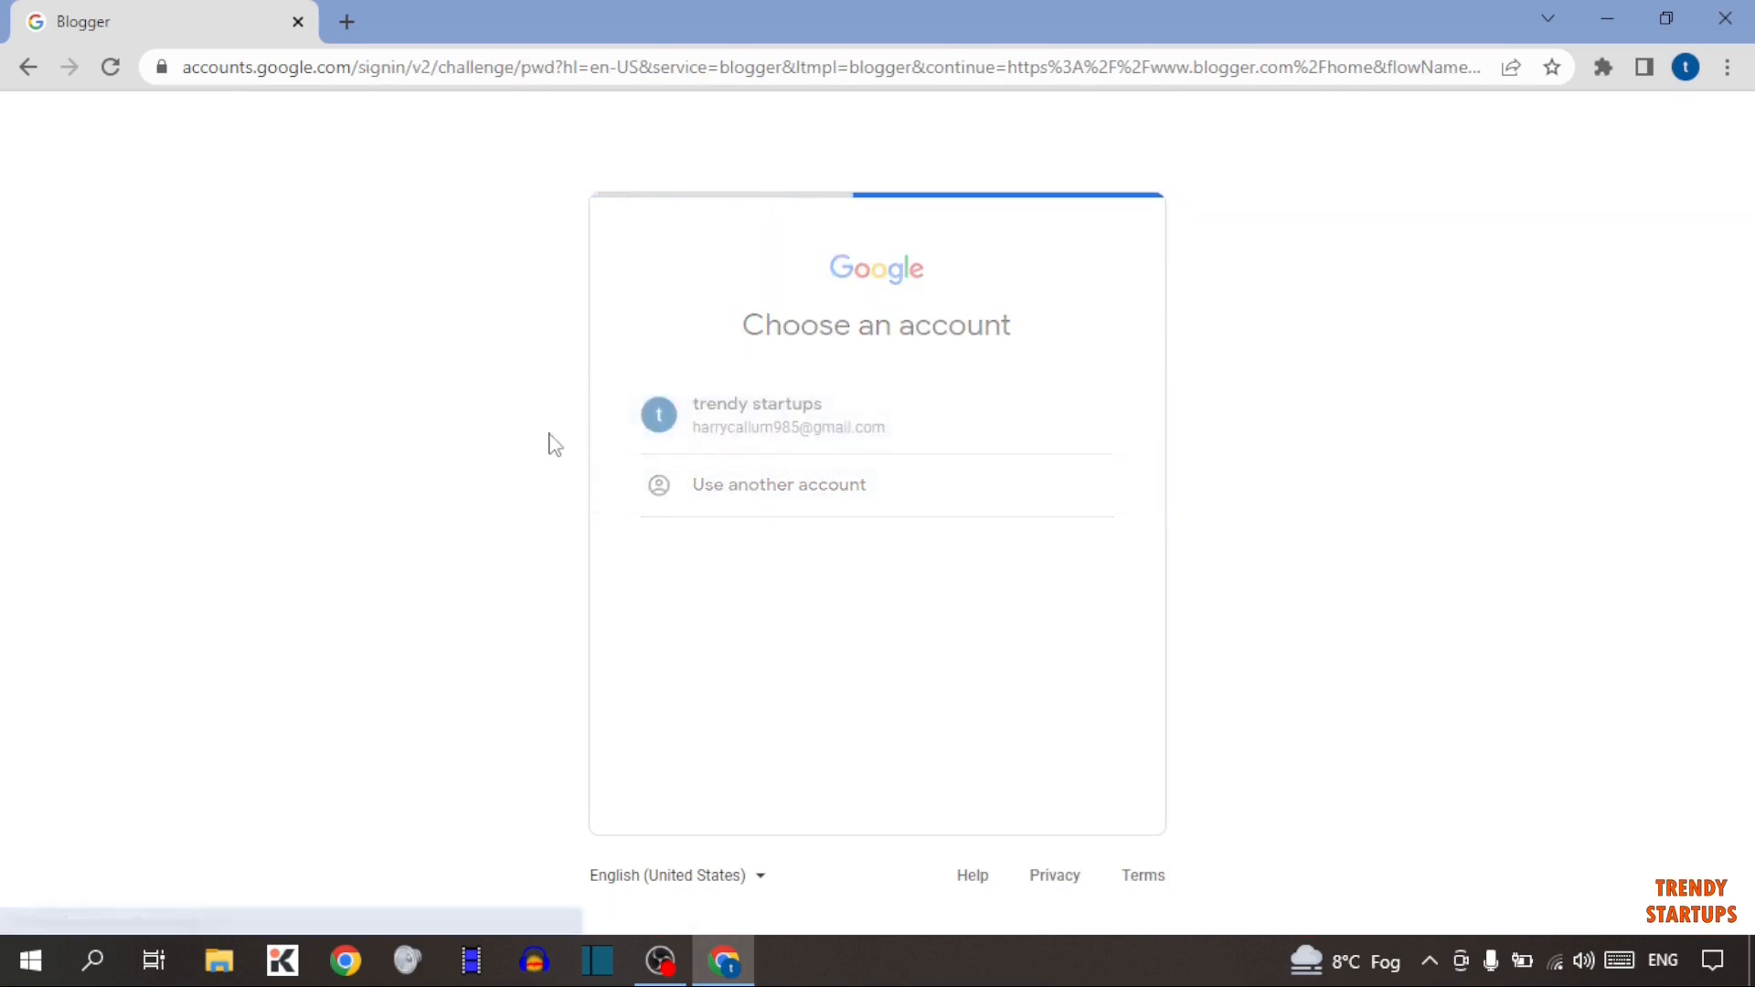
click(757, 415)
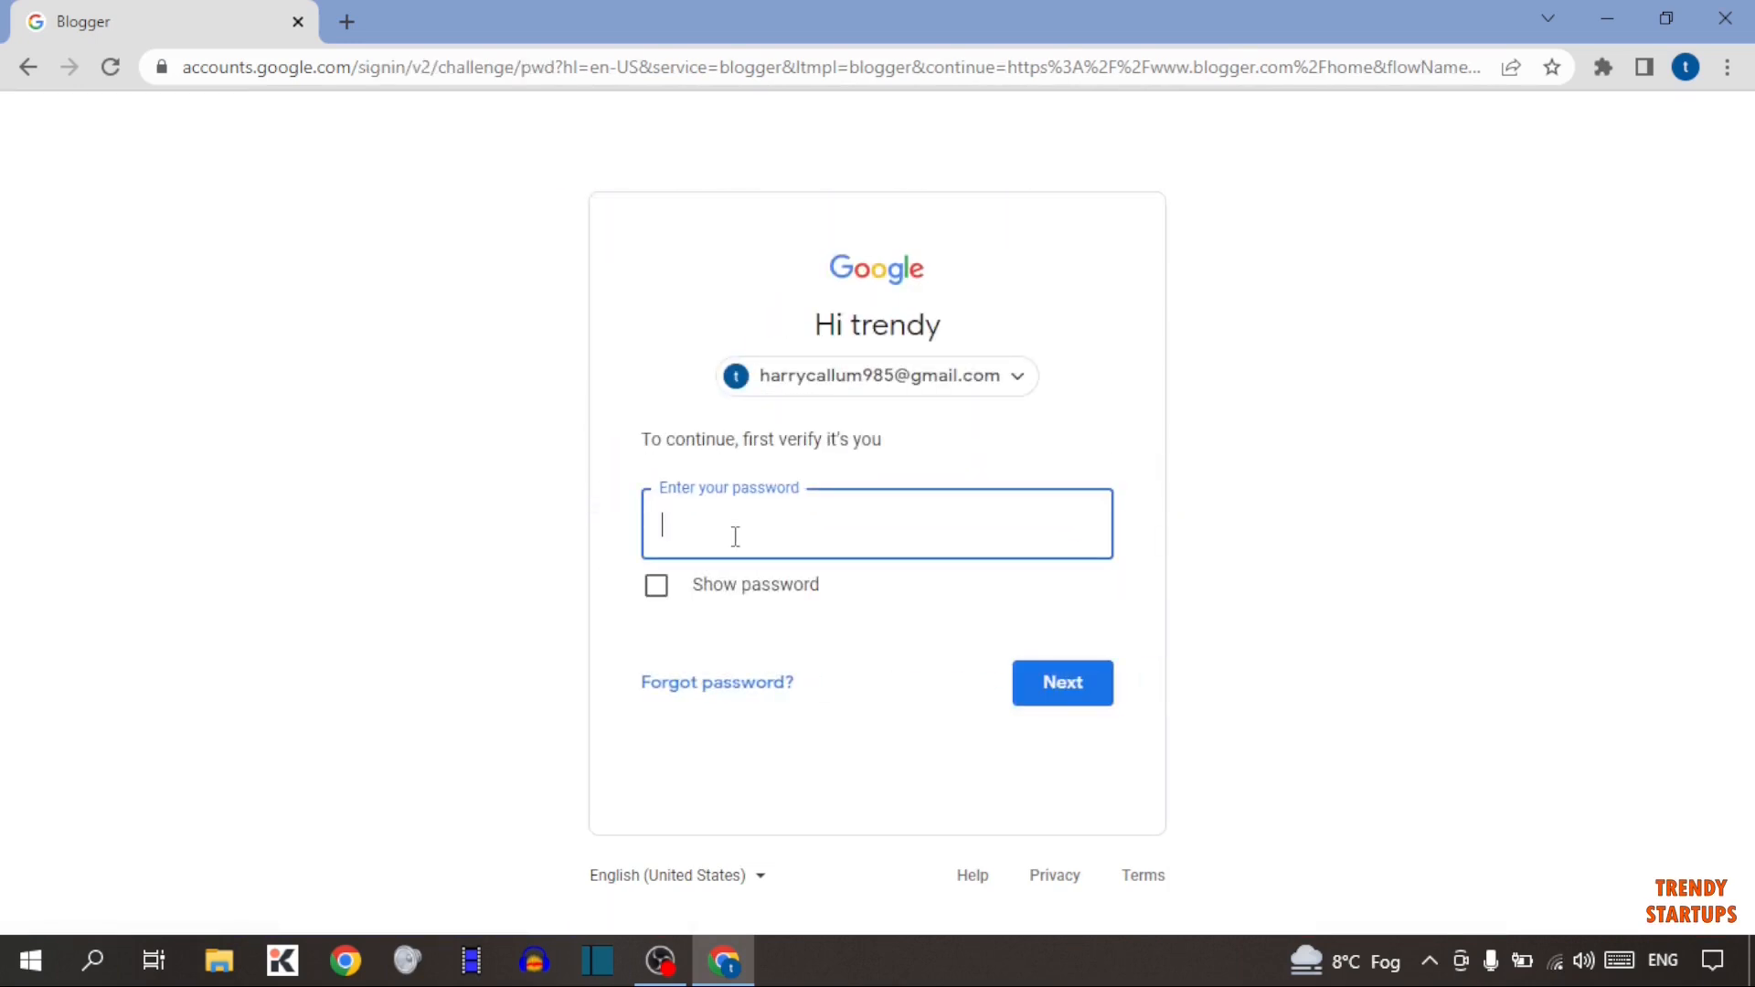
text(•••••)
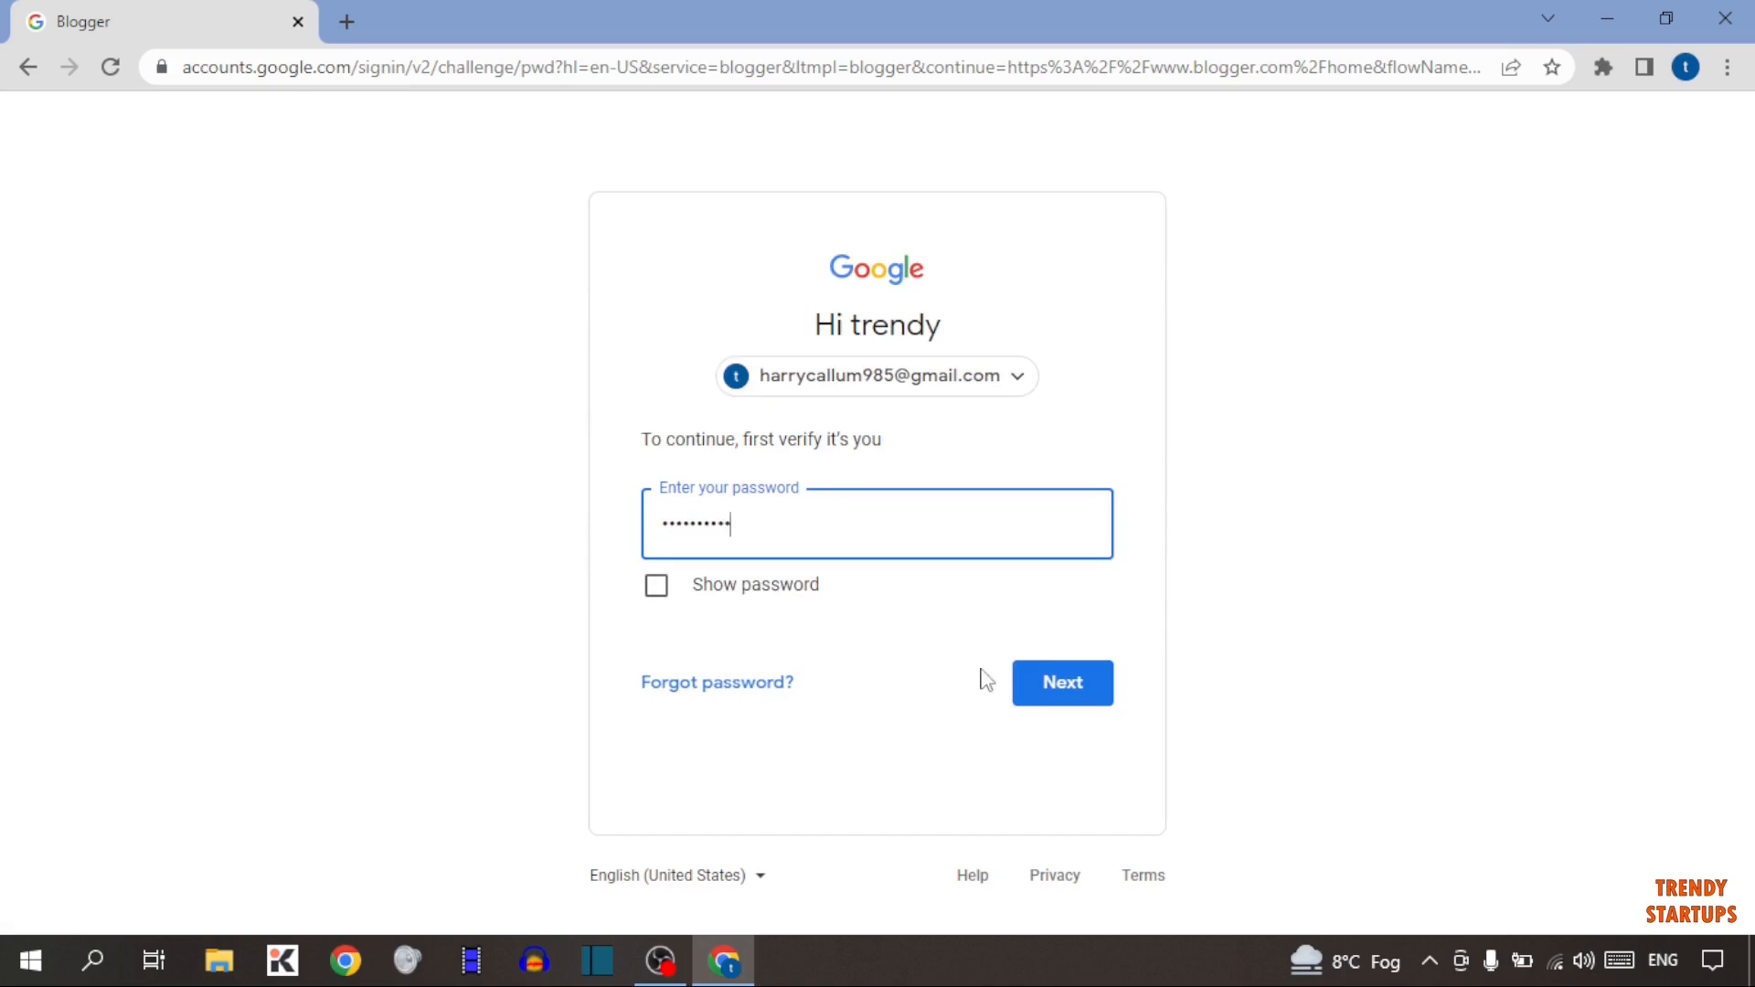
click(1061, 682)
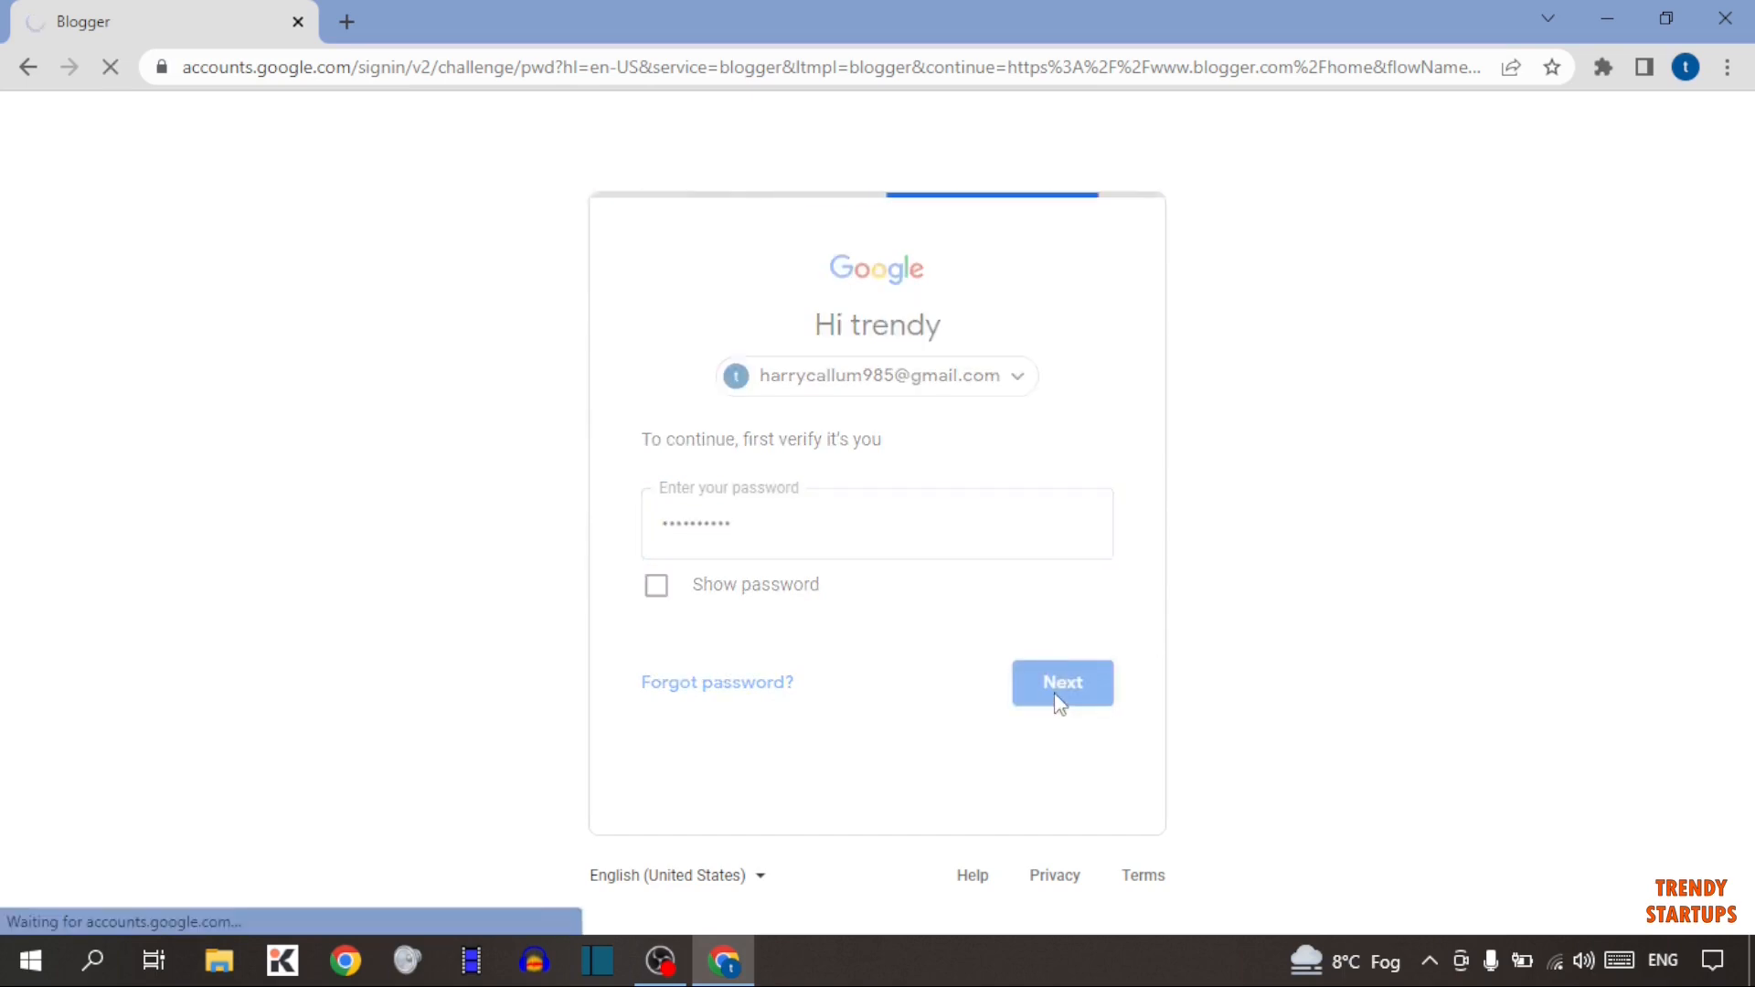
click(1061, 682)
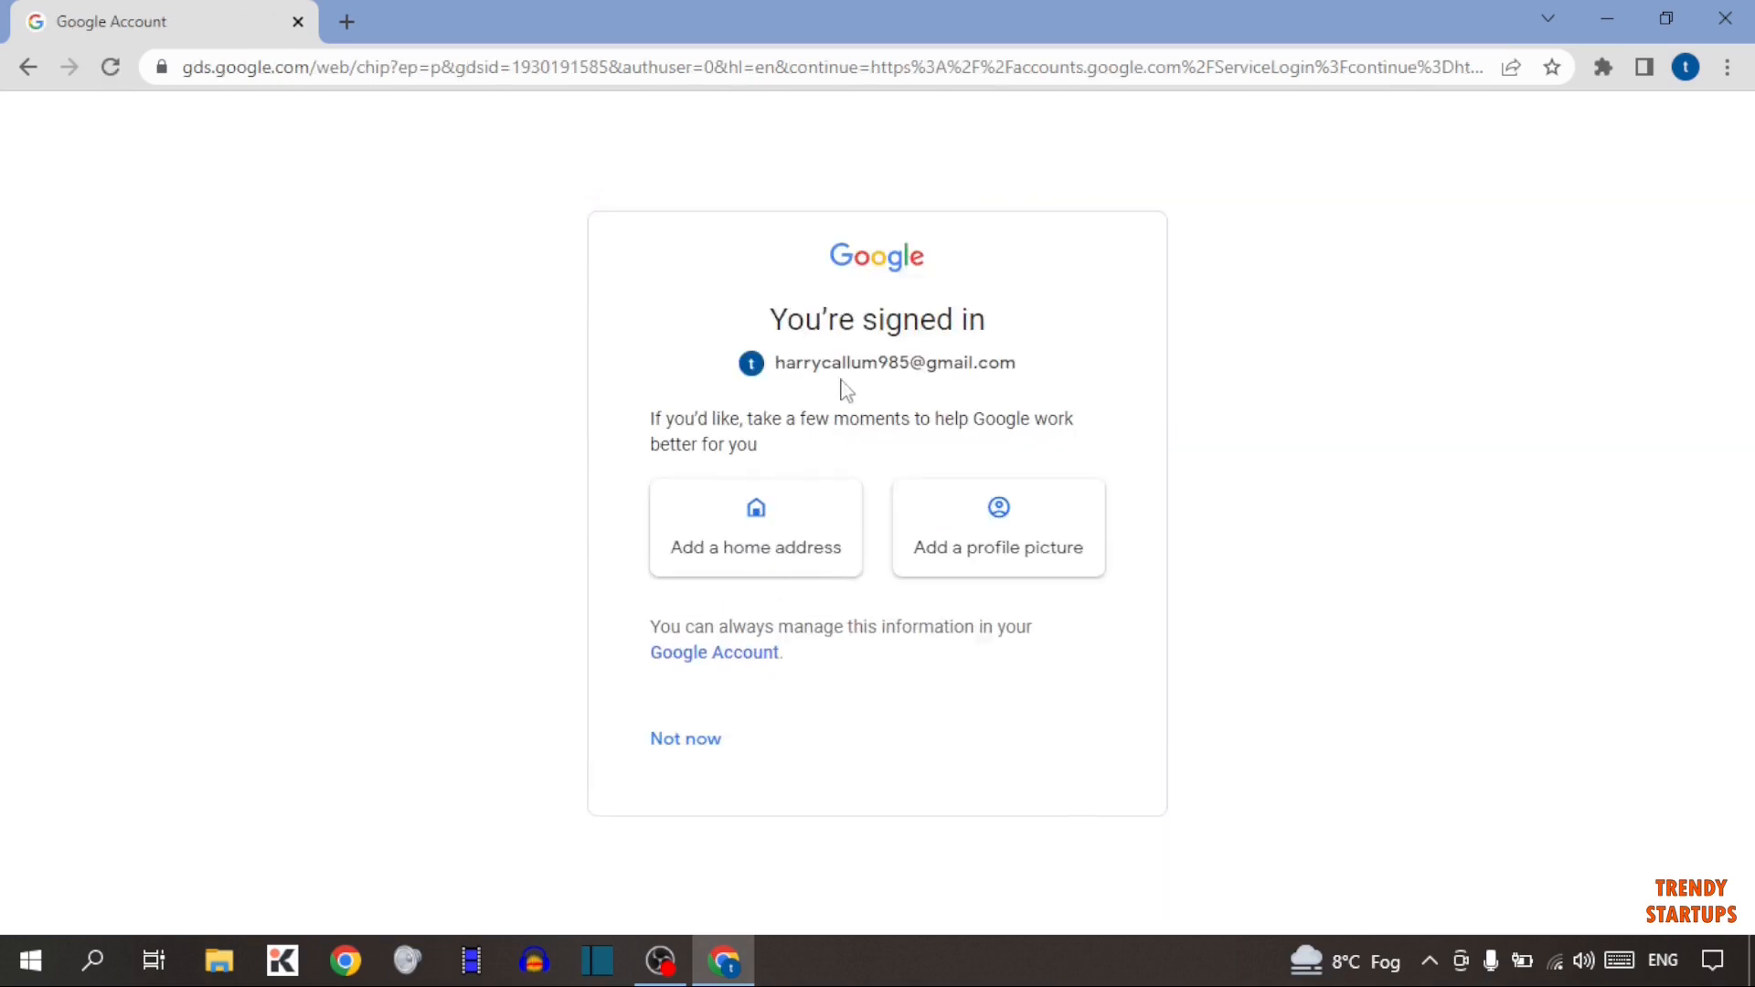
mouse_move(797, 616)
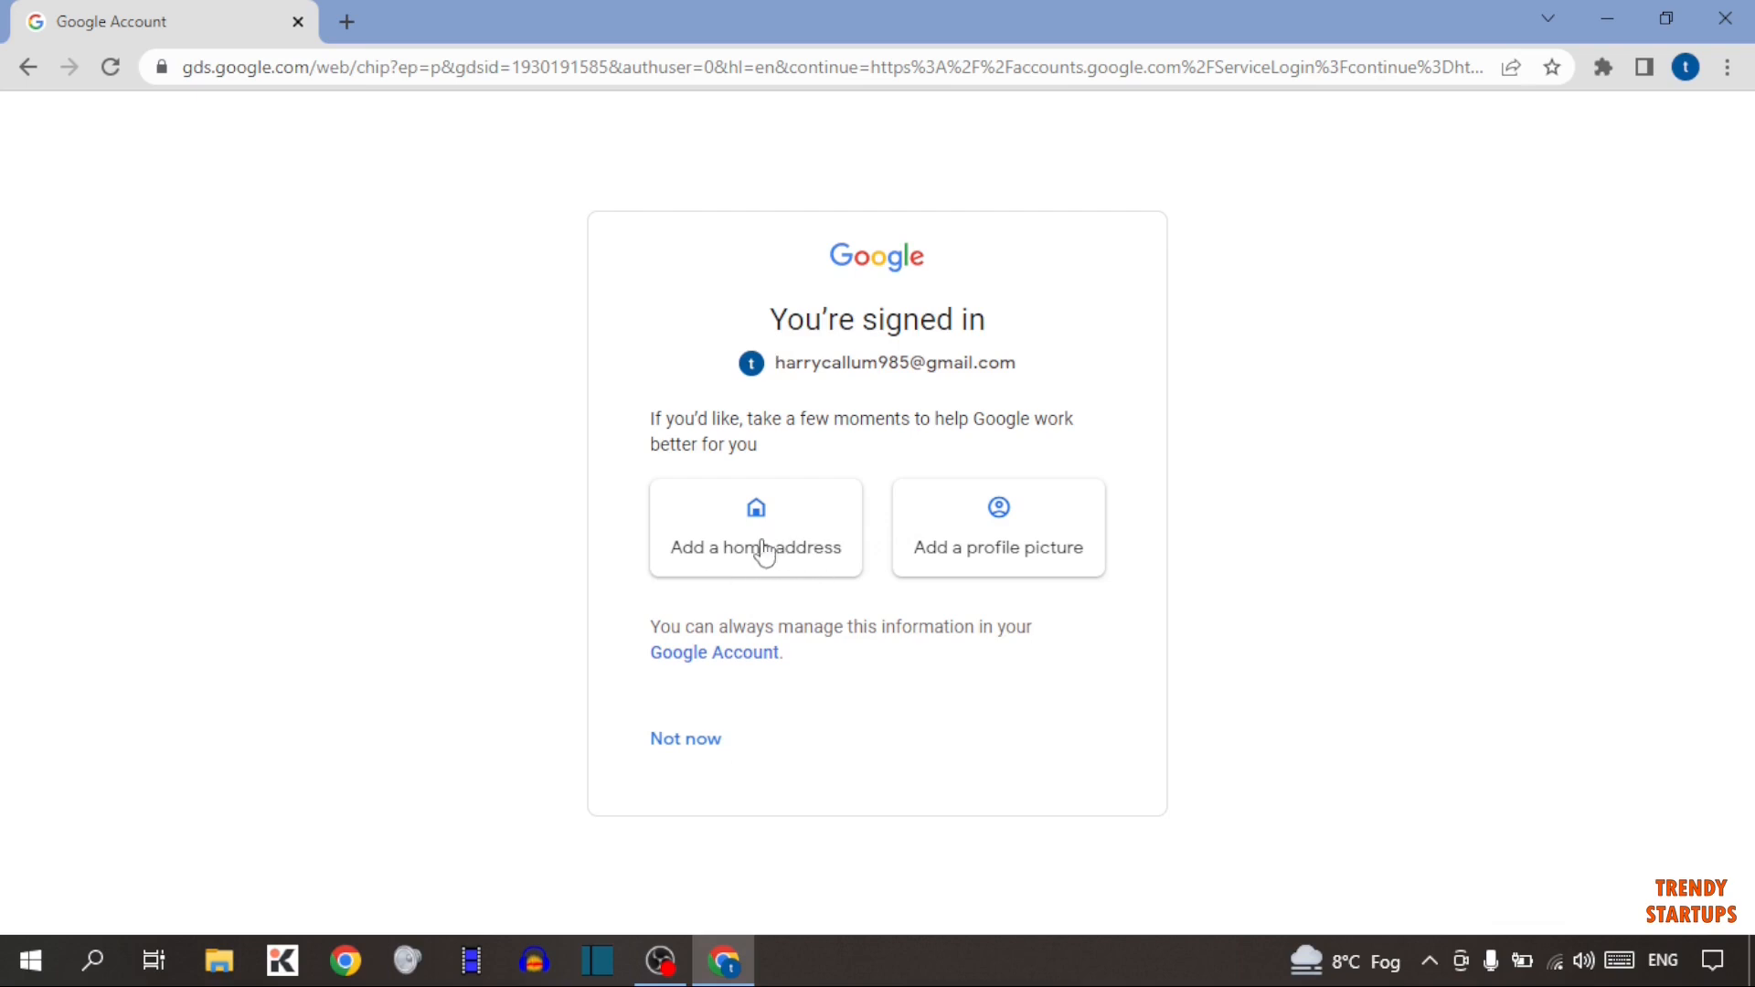
mouse_move(971, 565)
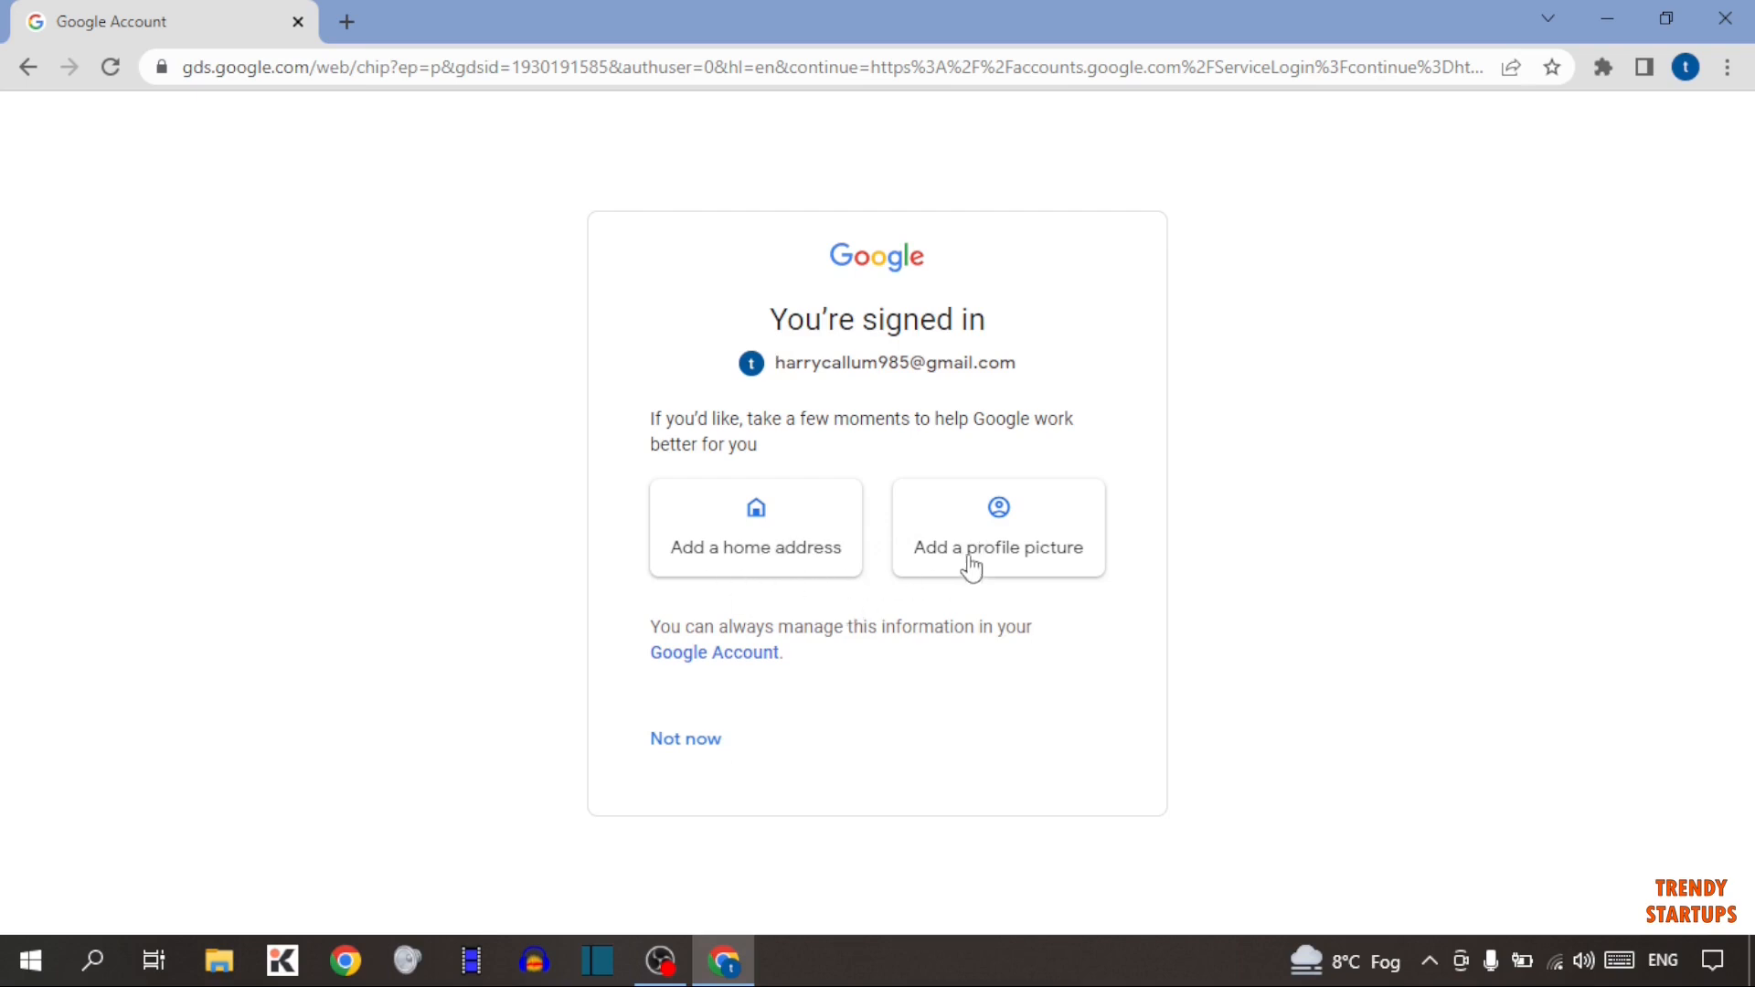
mouse_move(716, 737)
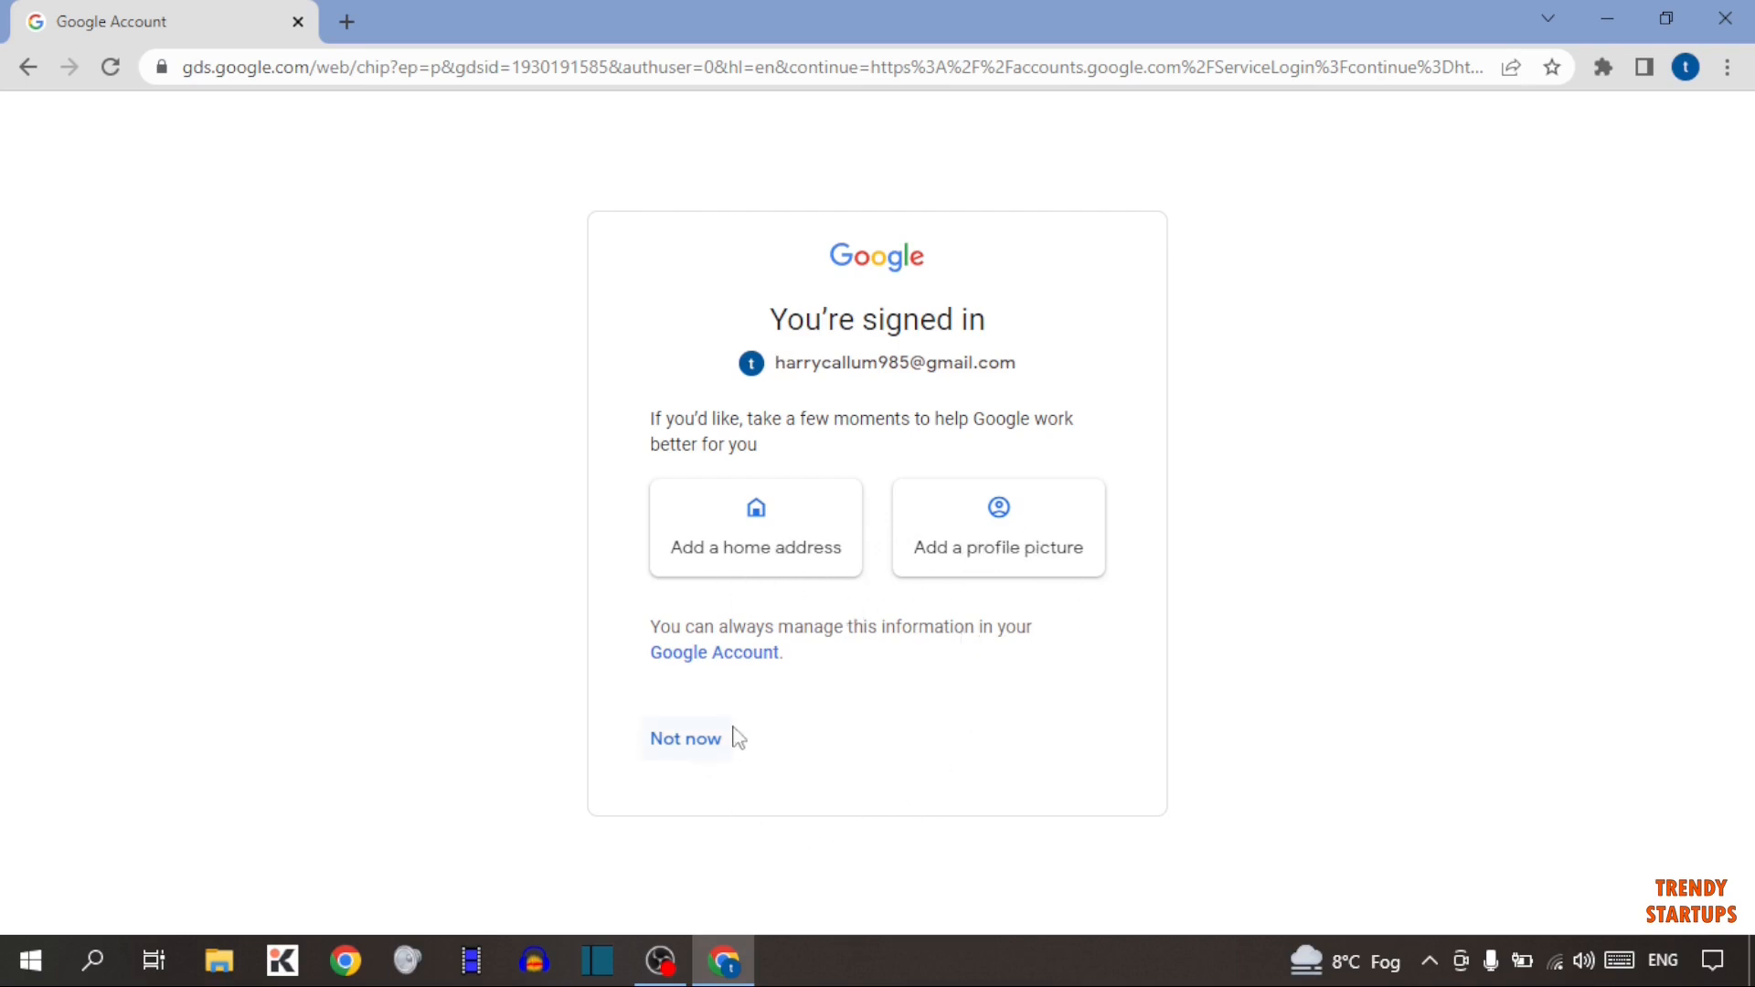
click(686, 736)
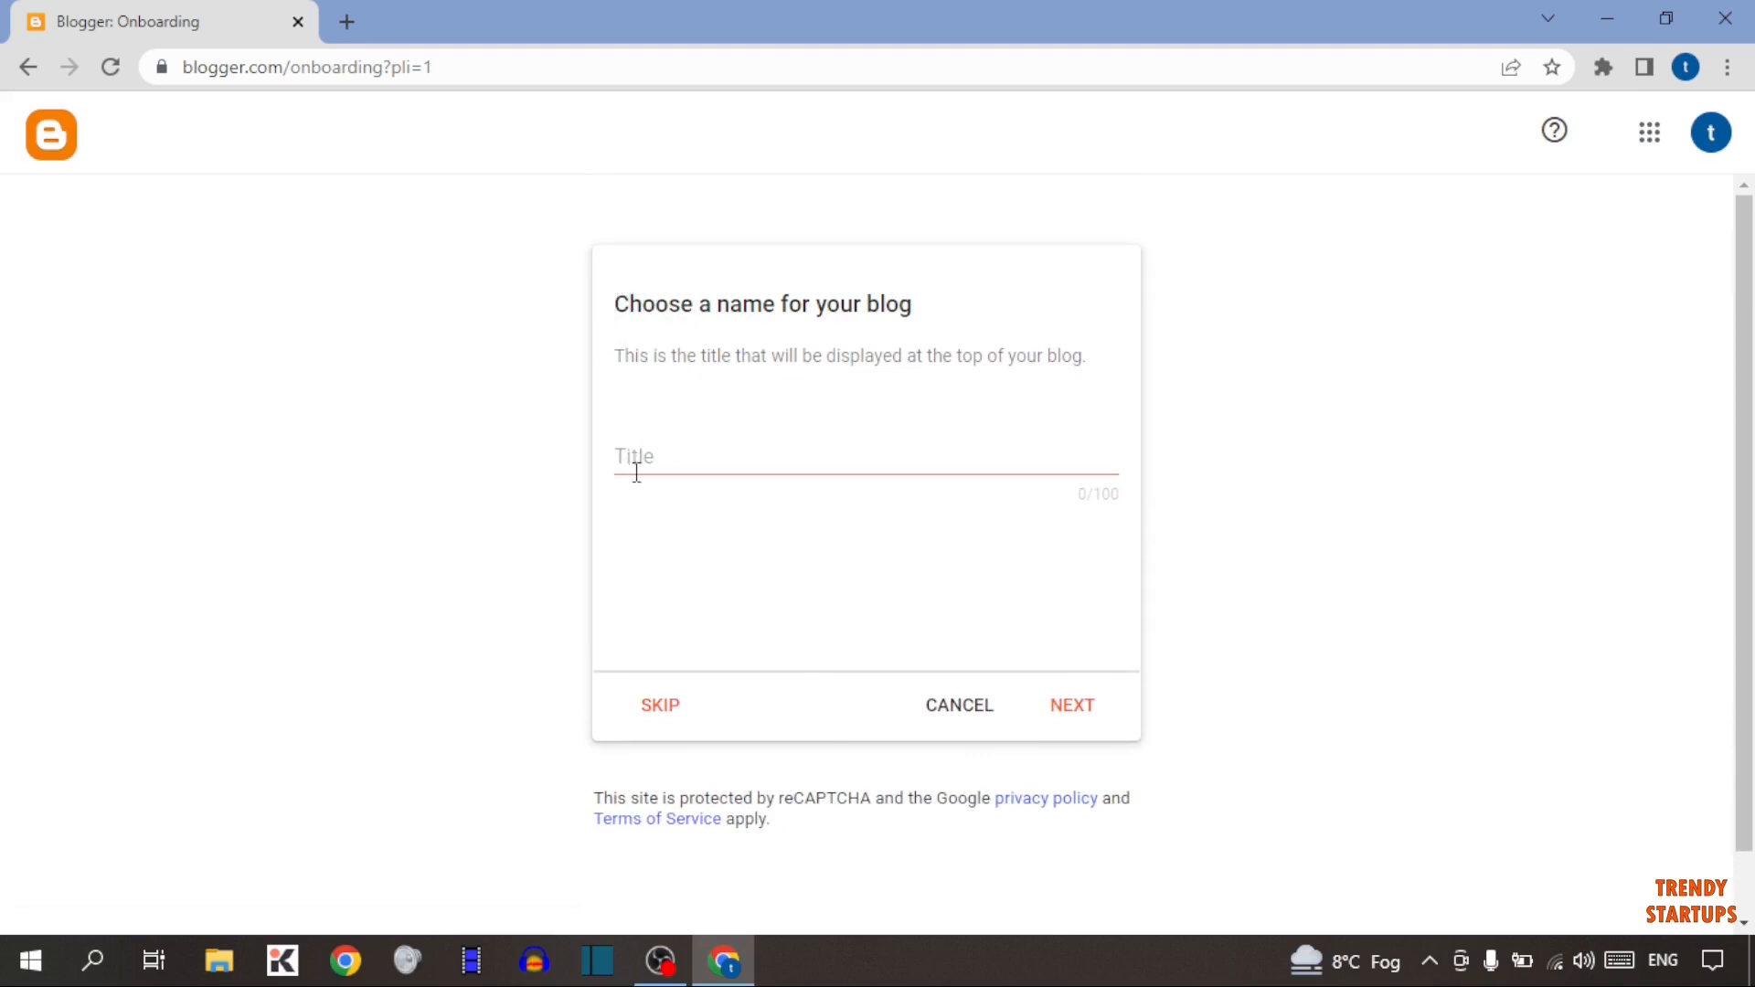
Step: Enter 'company advertisement' as the blog title, fixing a mistyped letter along the way
click(861, 465)
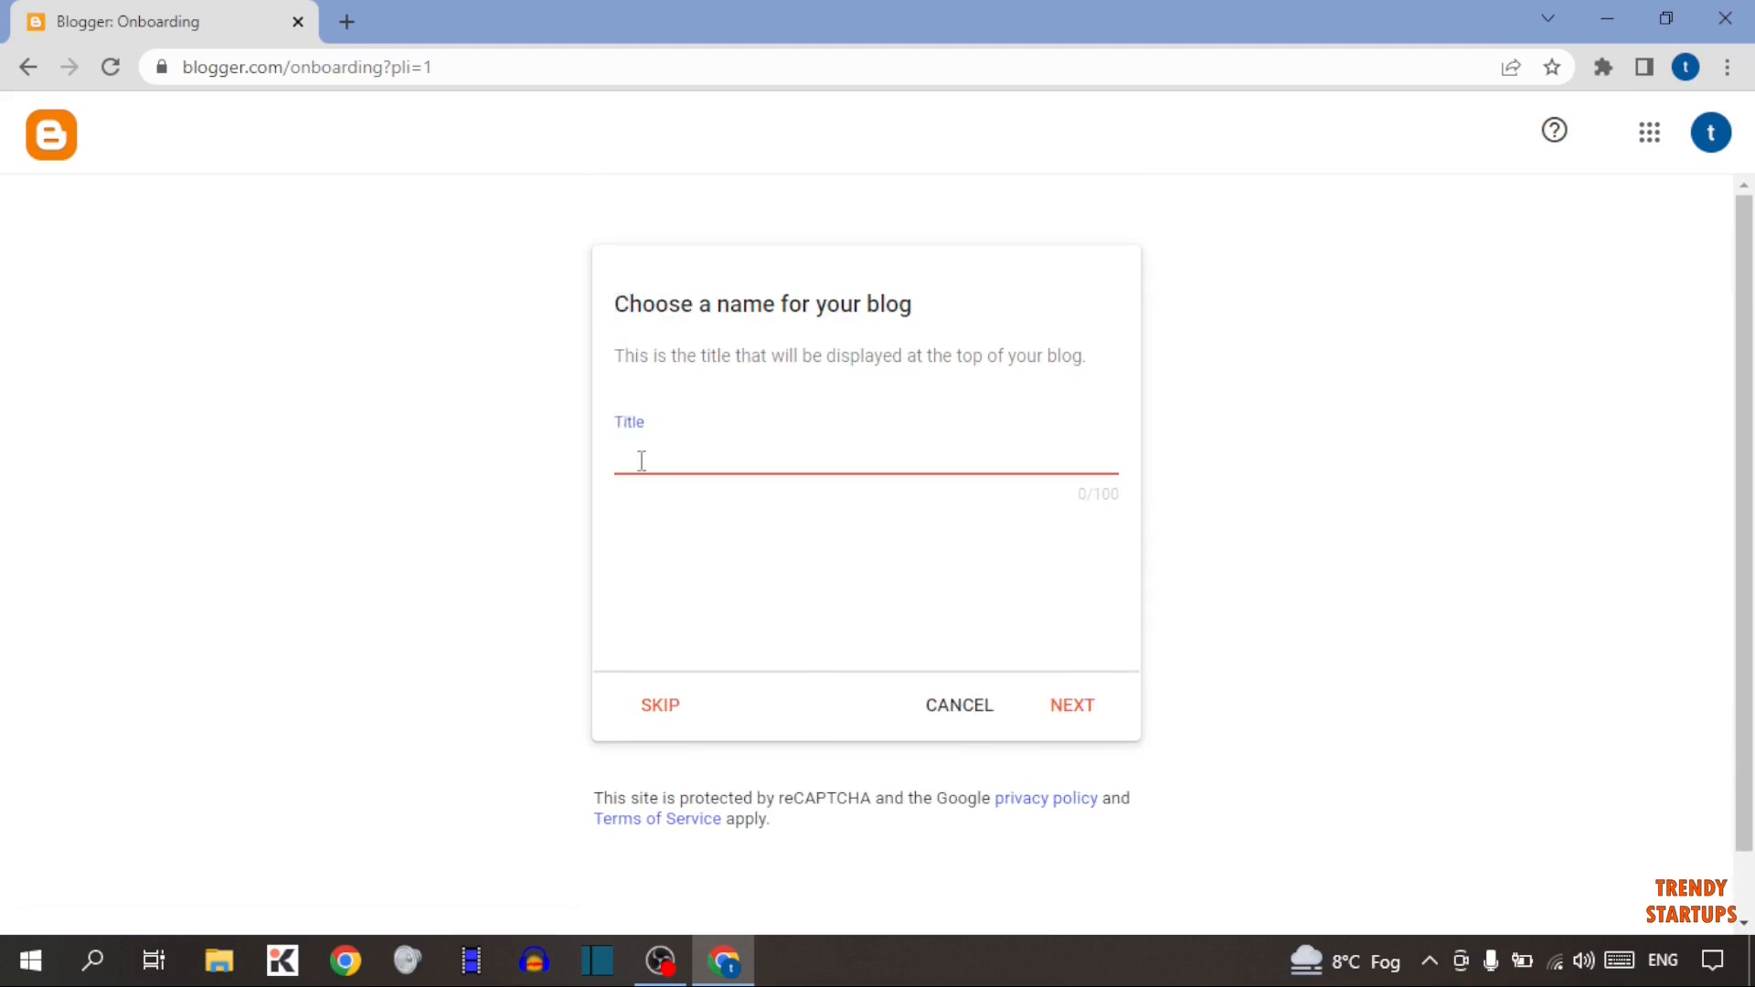
text(ca)
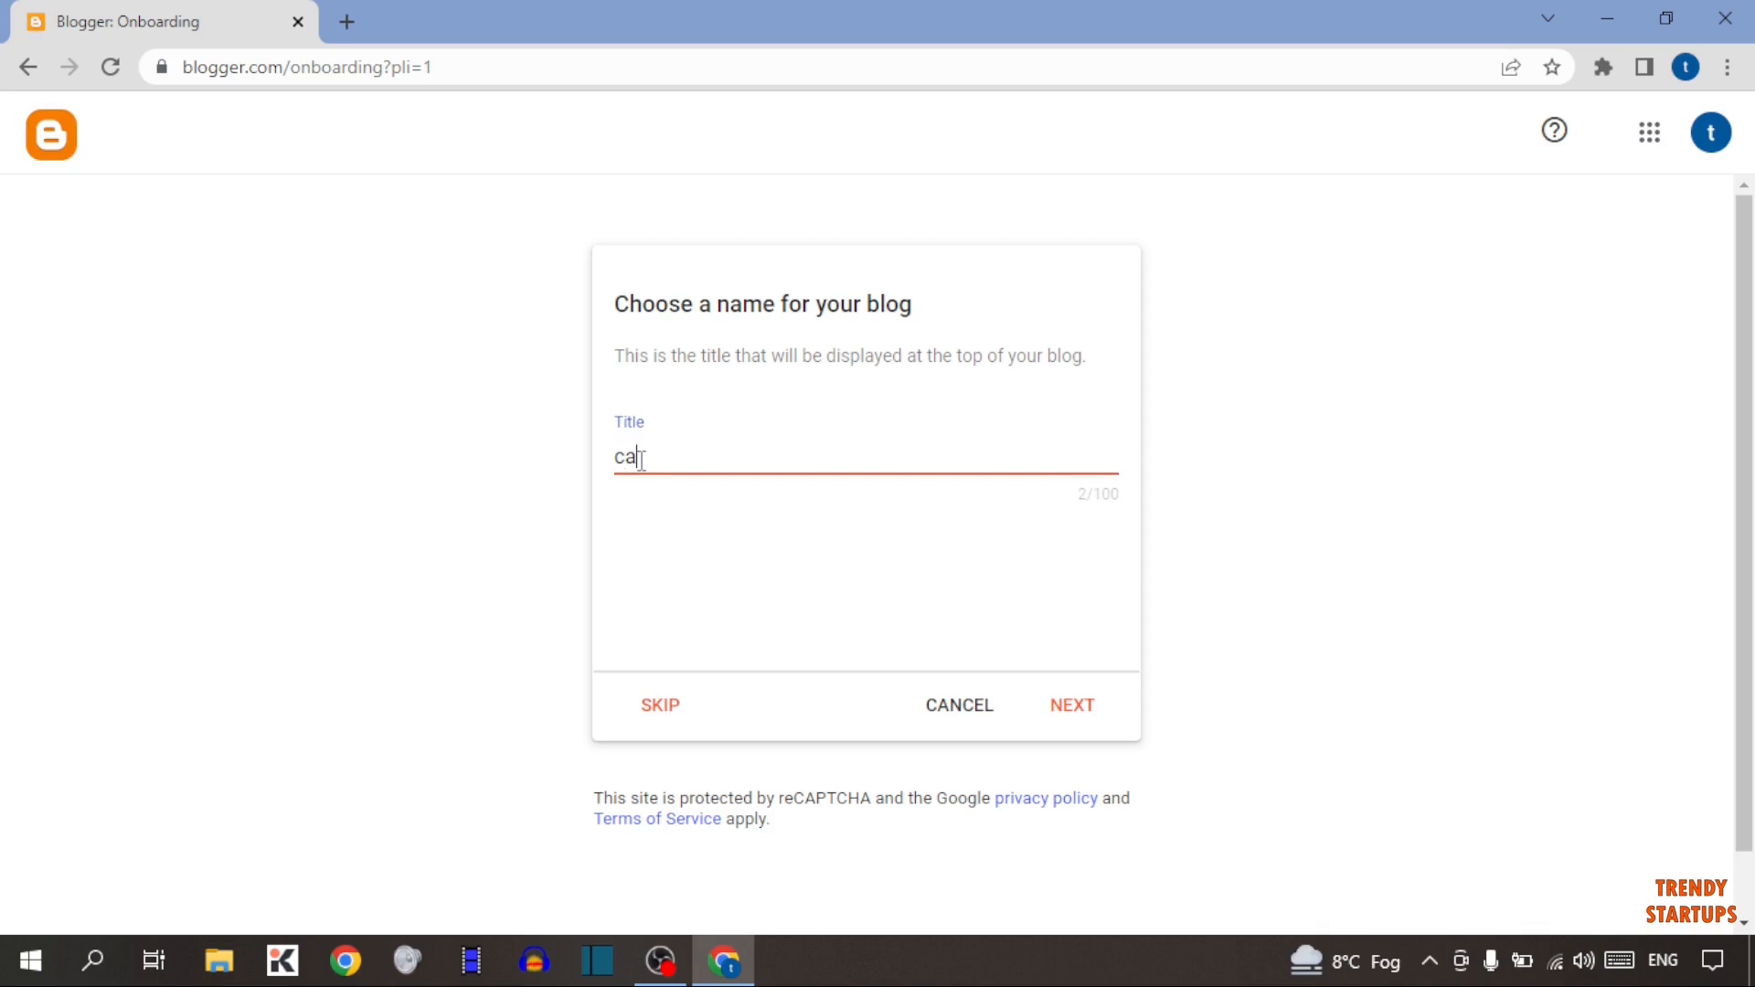
key(Backspace)
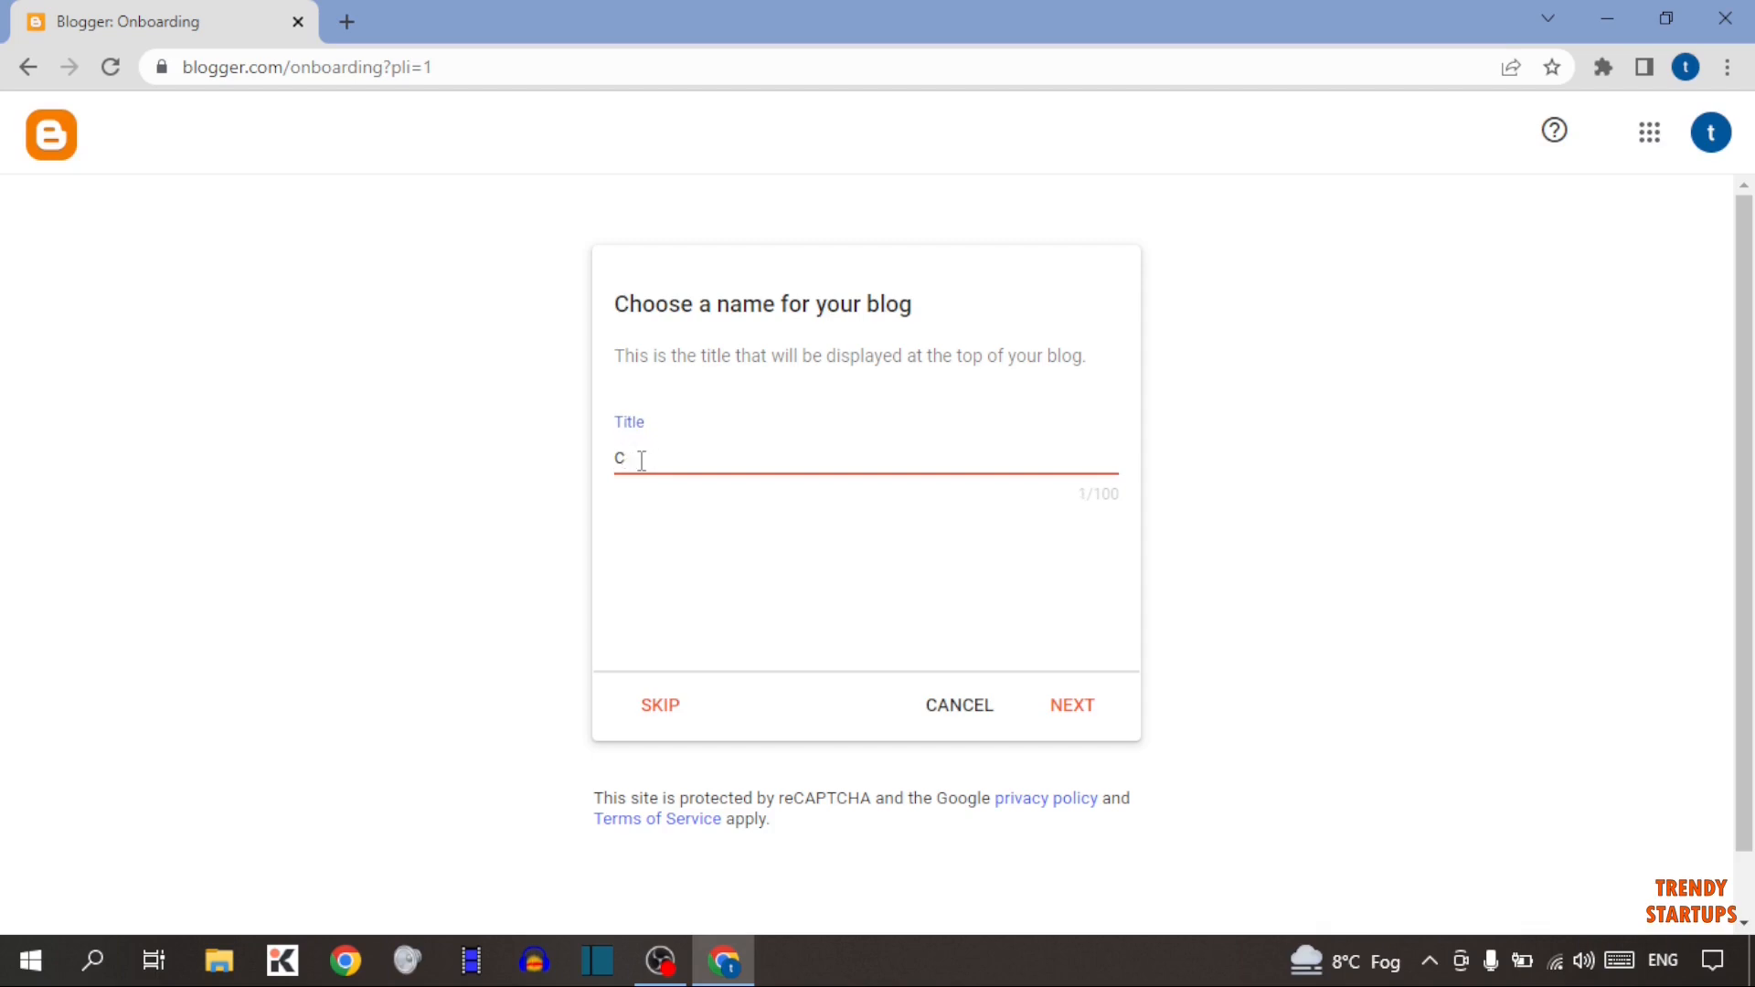
text(ompany adver)
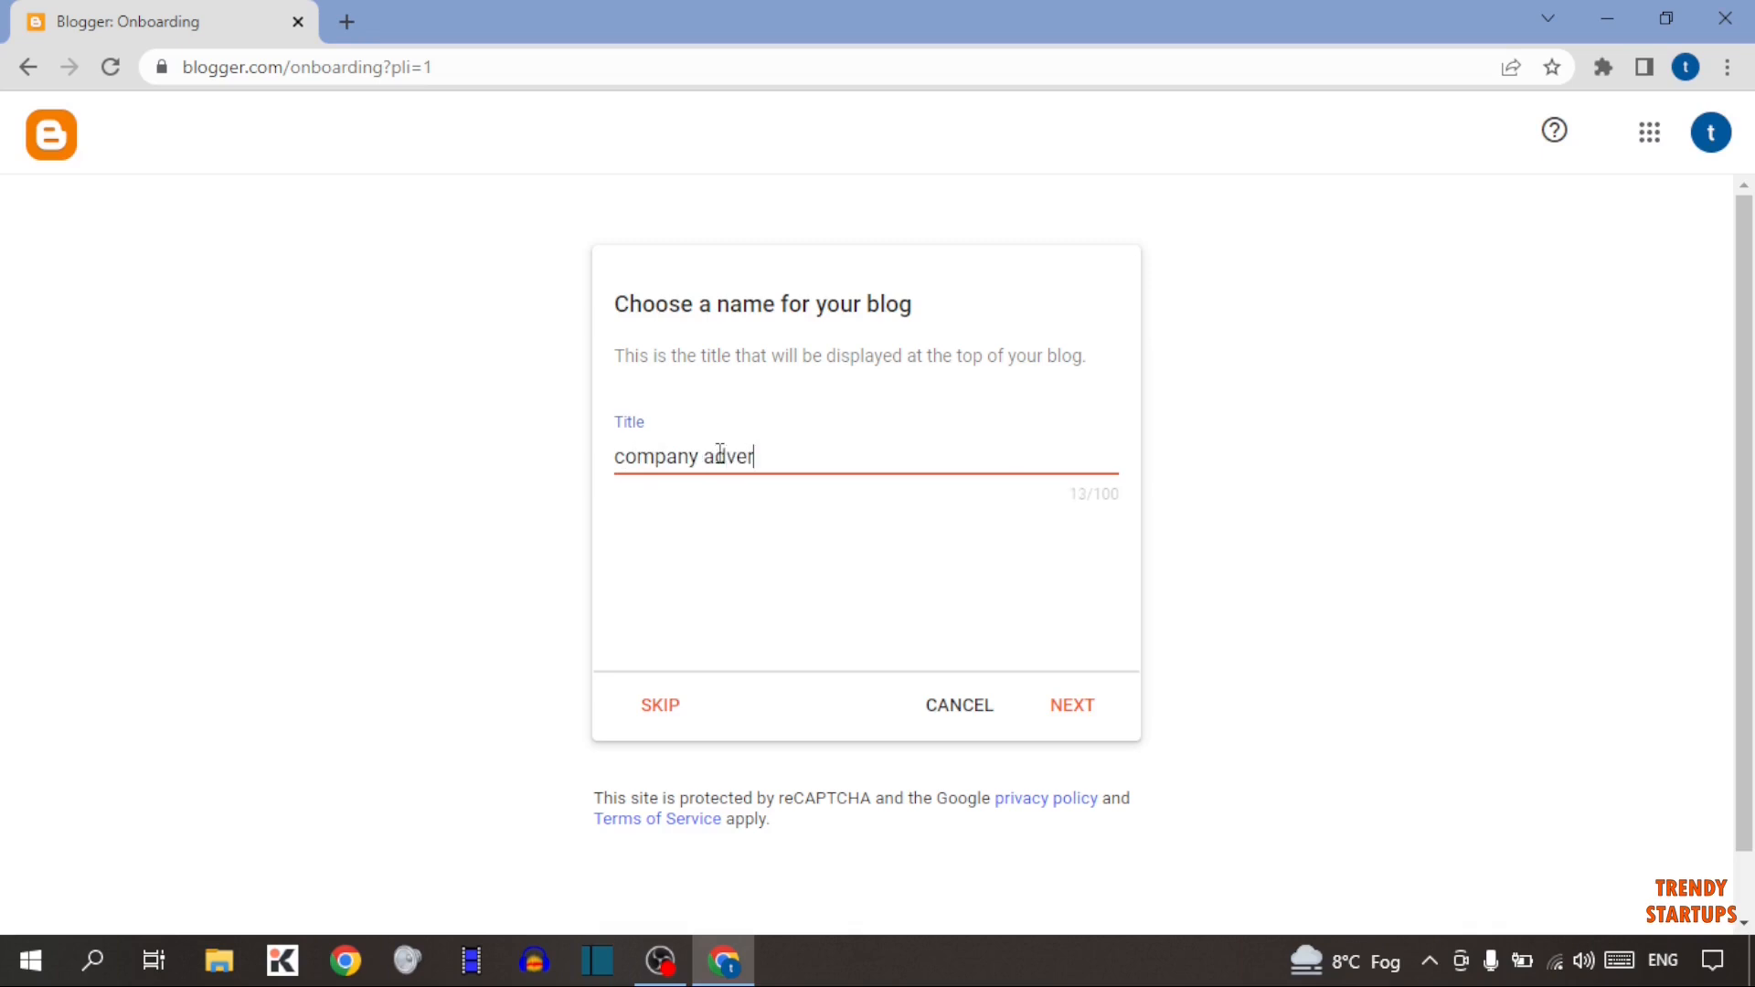
text(isement)
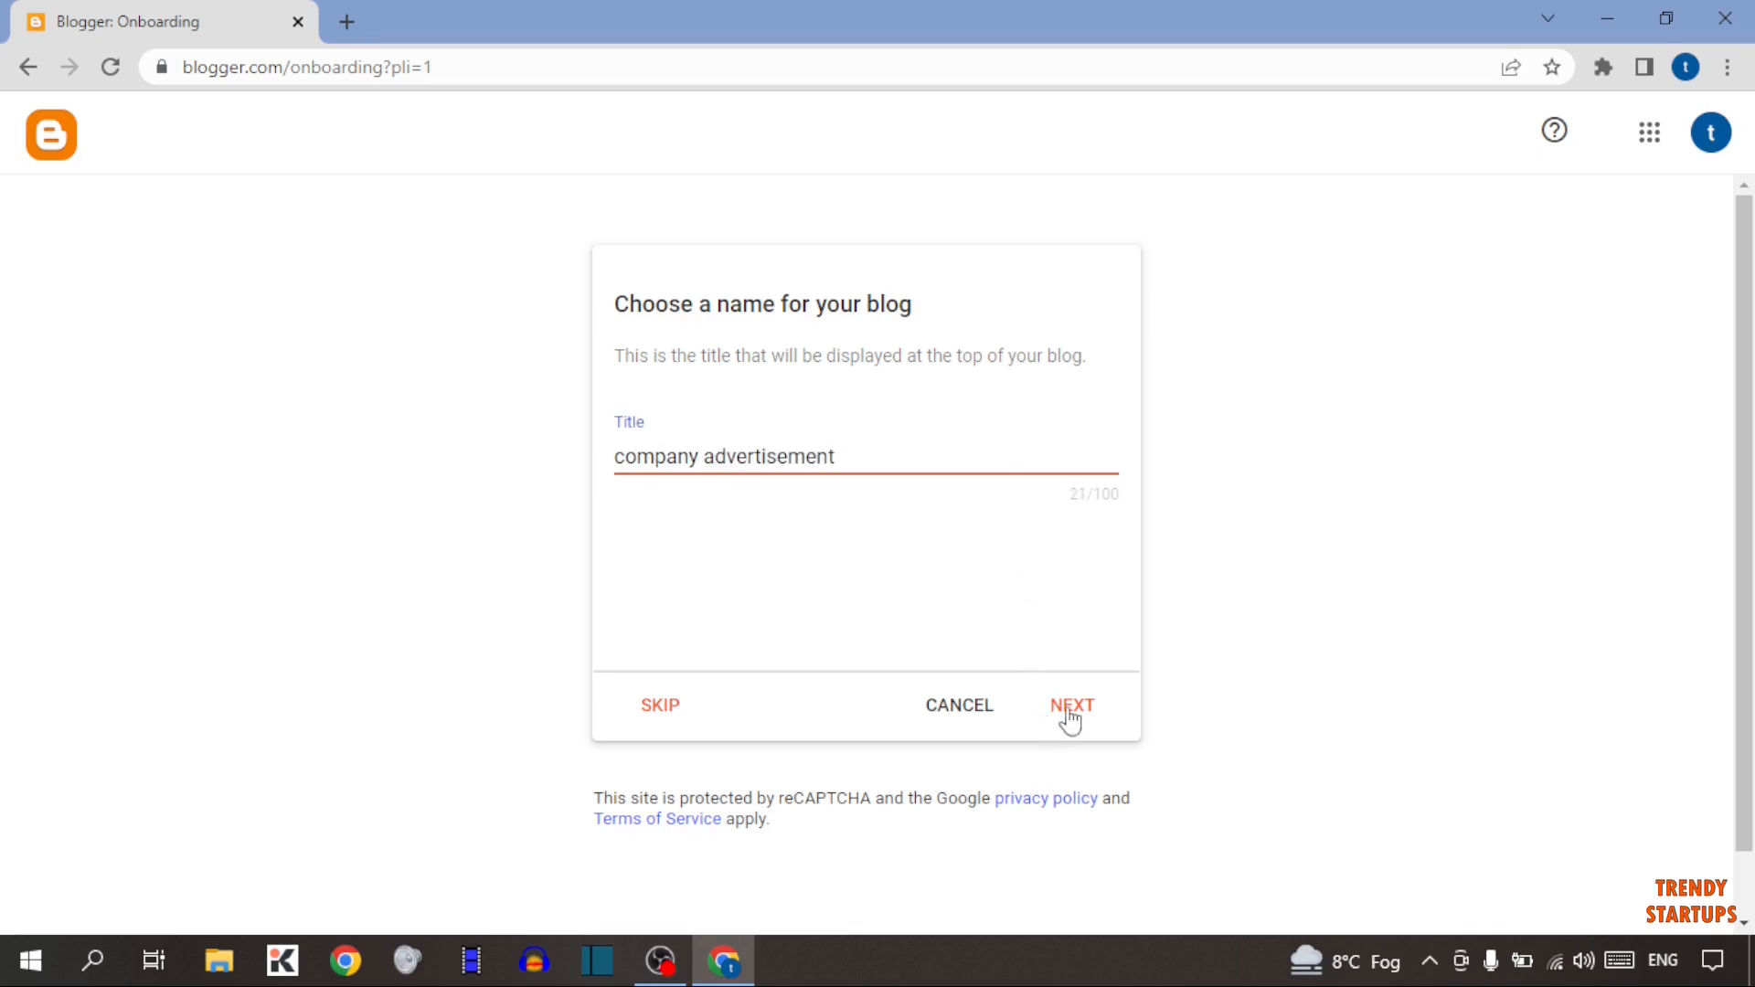
Step: Confirm the title and enter the address companyadvertisement-website, shown as available on blogspot.com
click(1070, 706)
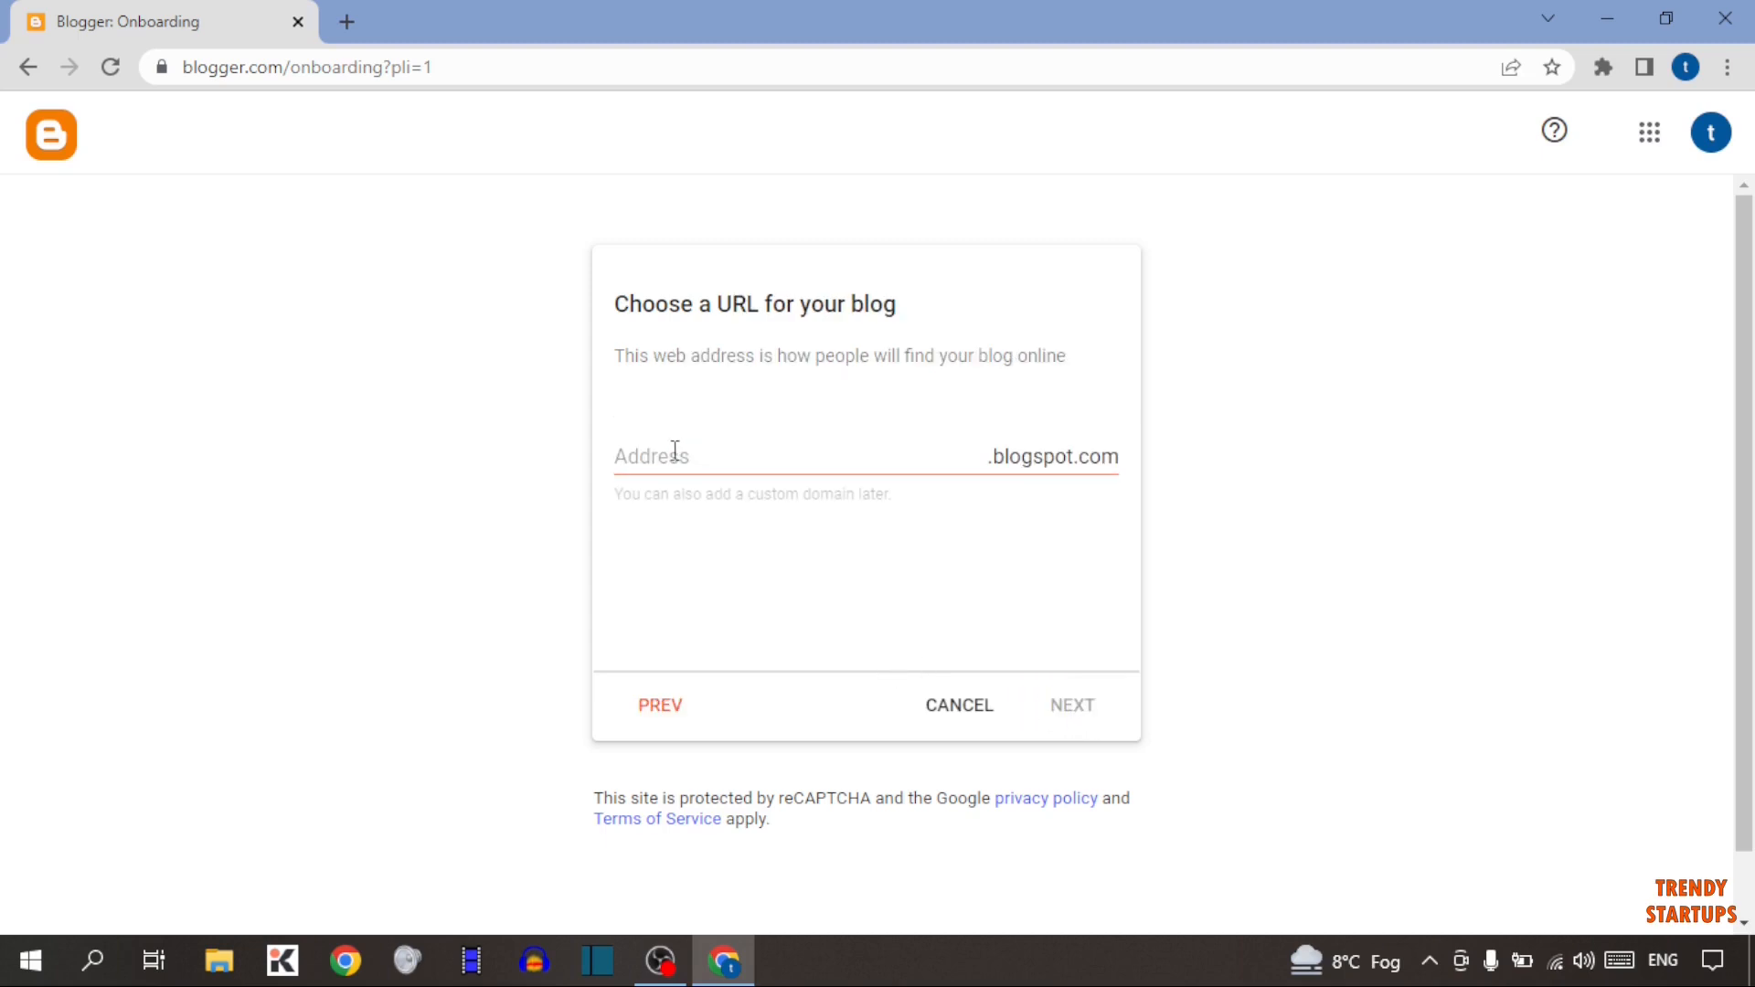
click(784, 456)
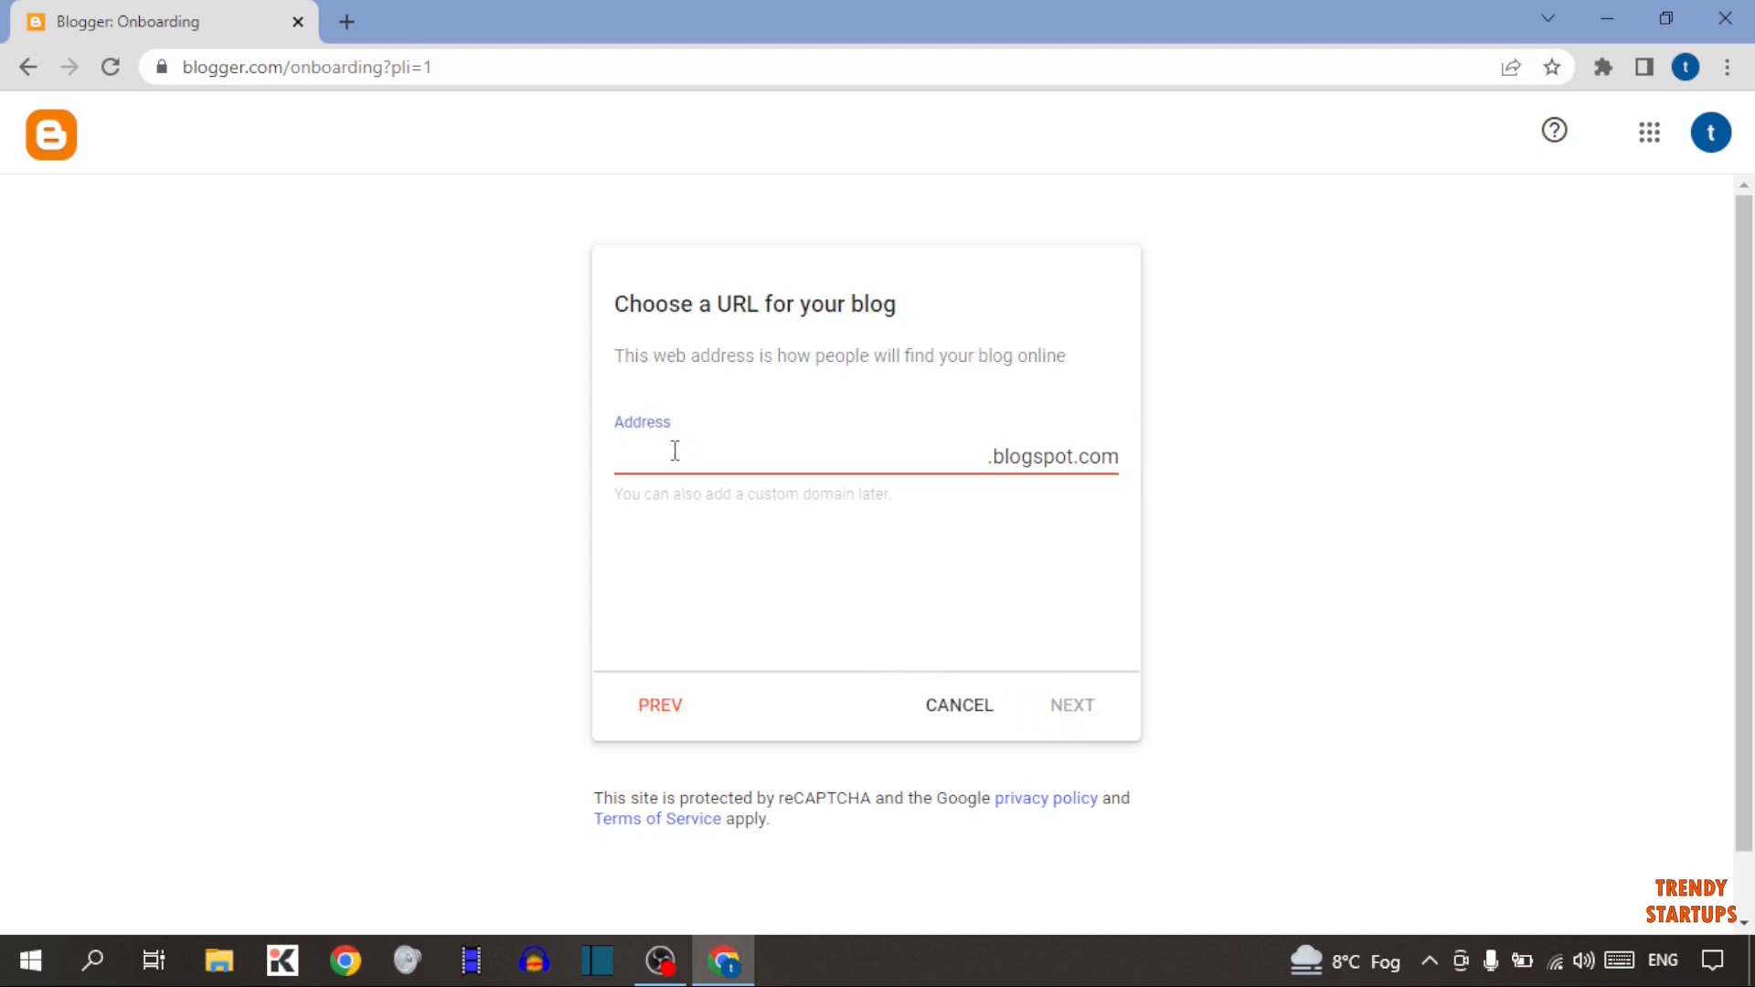
text(companyadver)
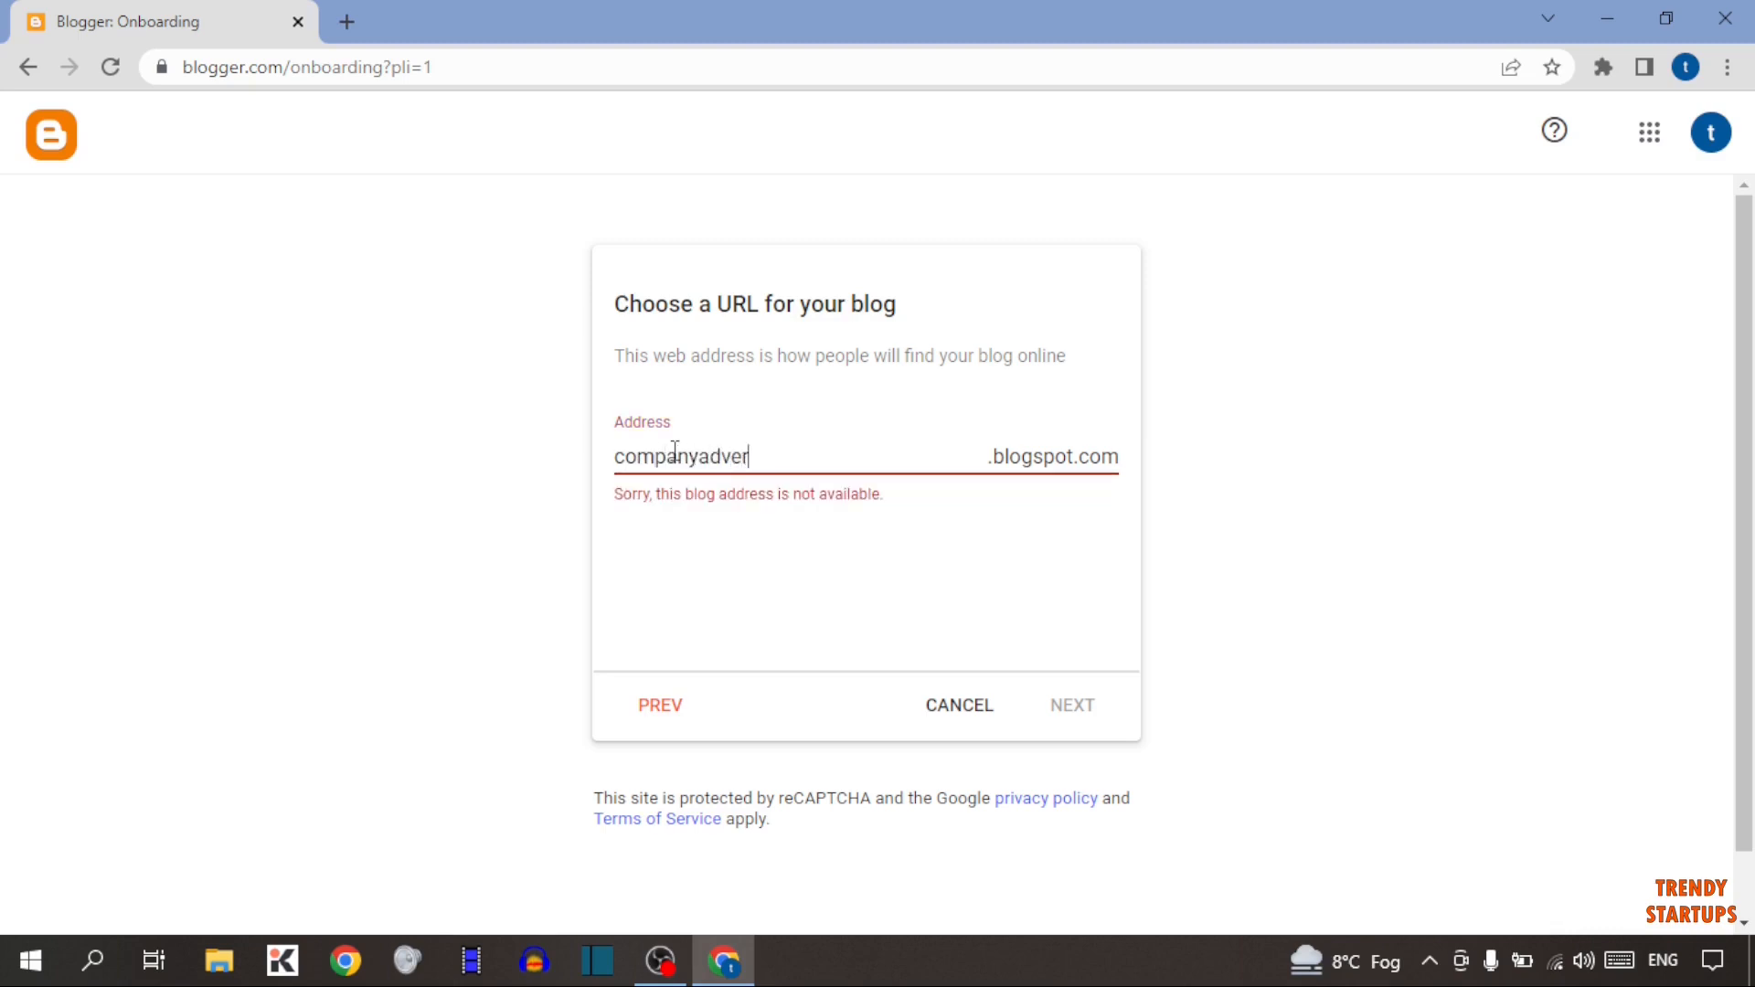
text(tisement-)
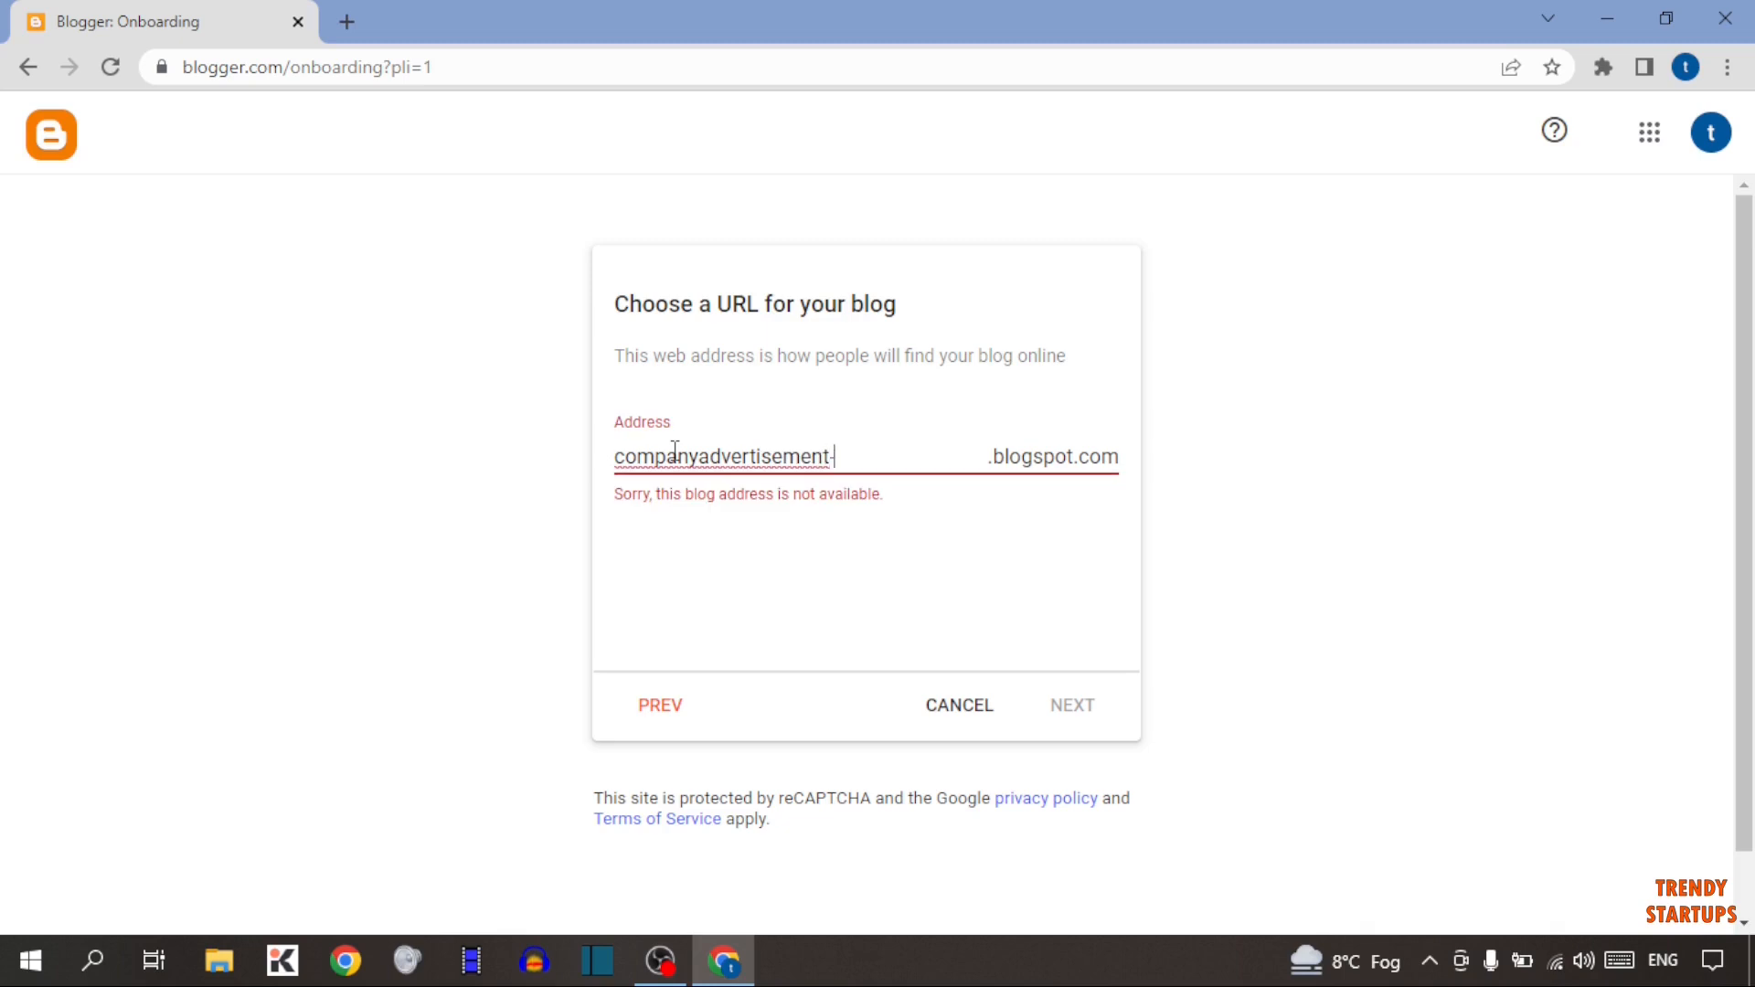
text(website)
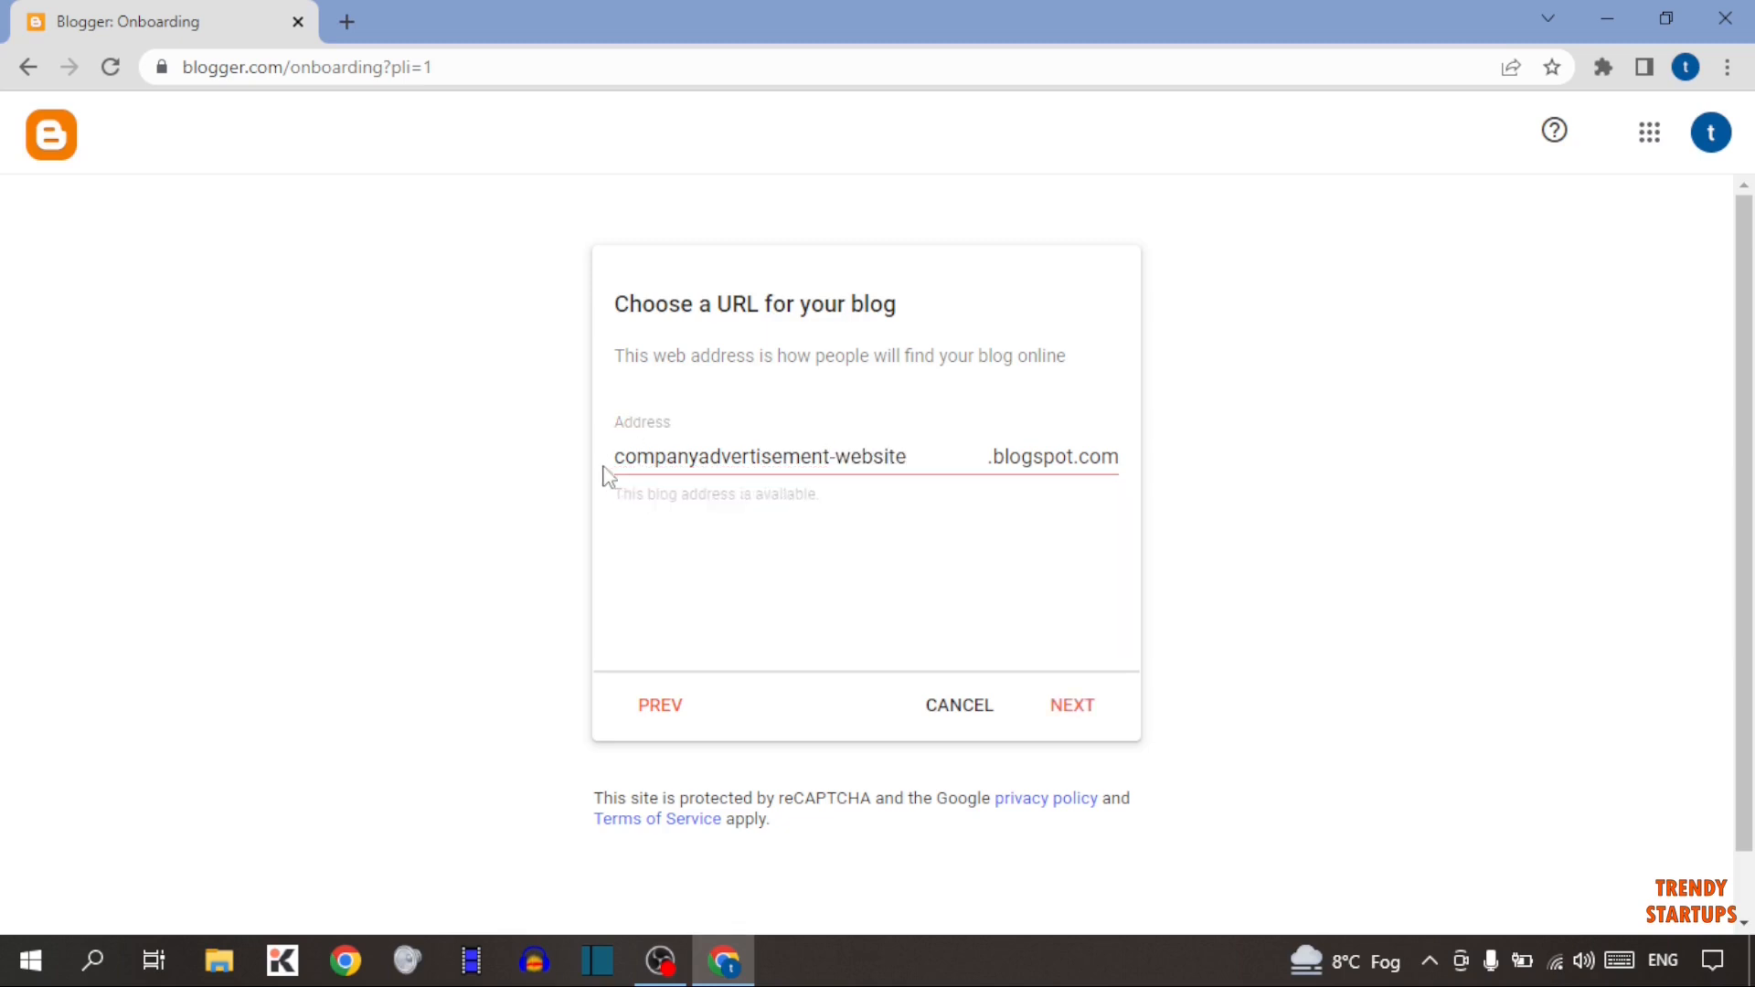
double_click(867, 457)
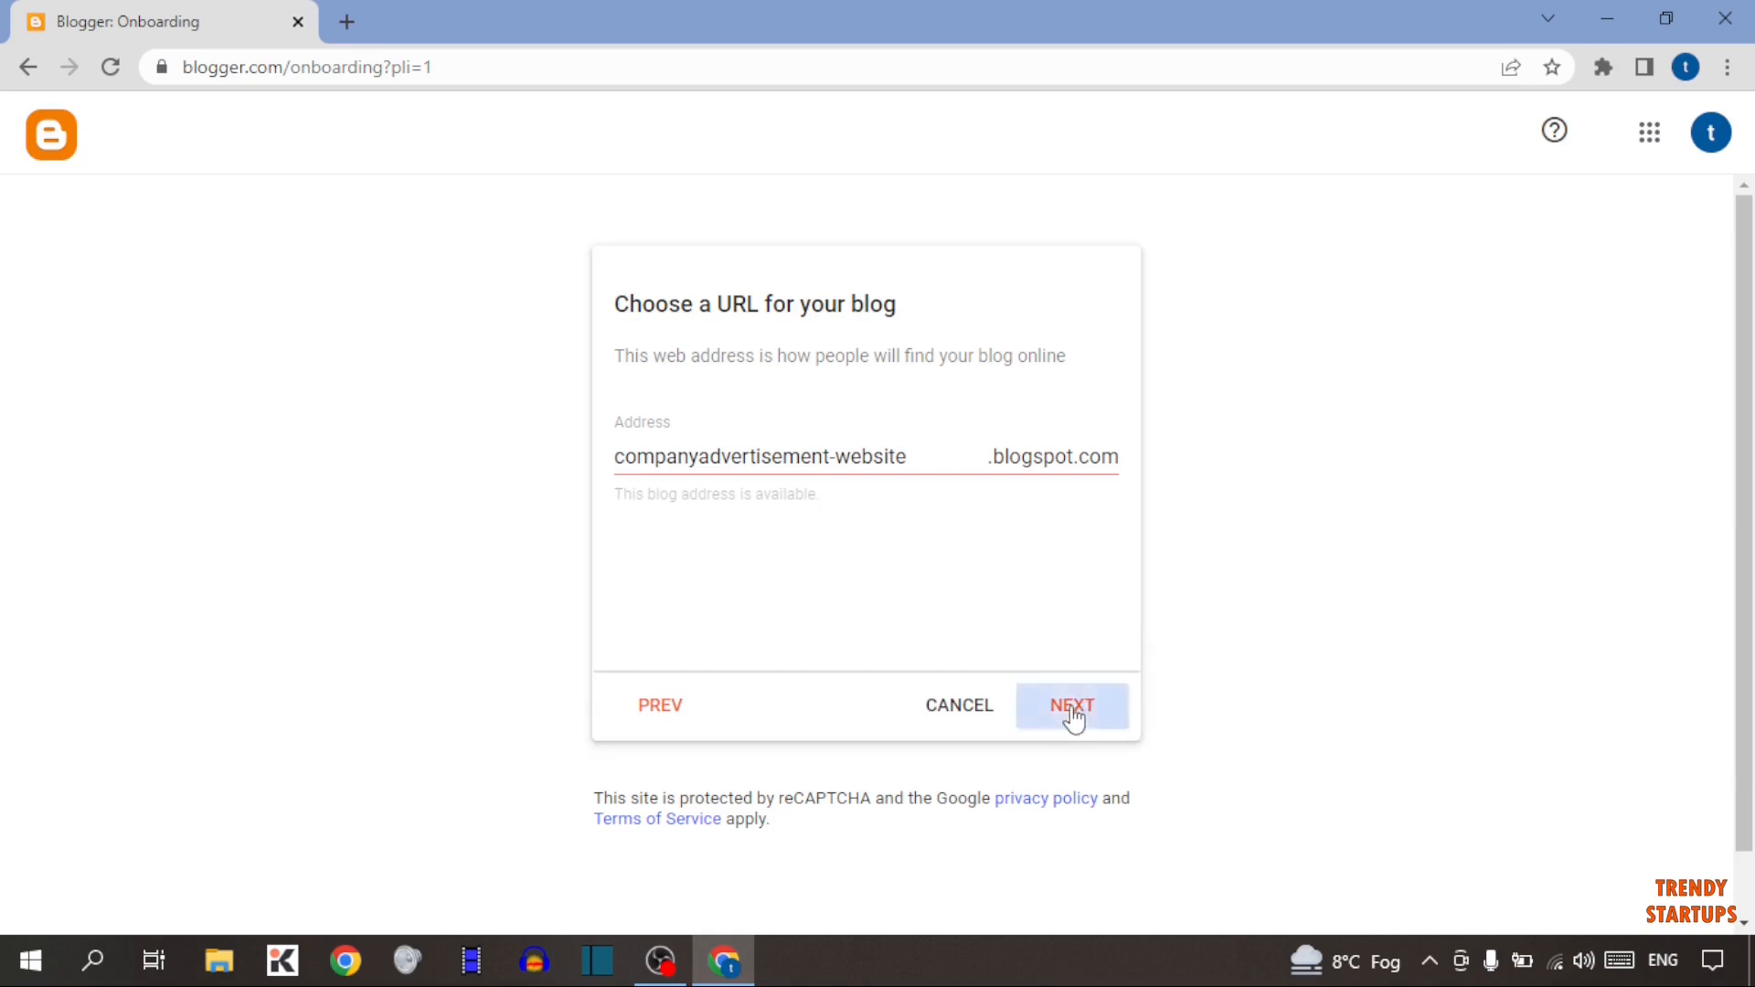
Step: Accept the address, enter 'company advertisement' as display name and finish creating the blog
click(1069, 706)
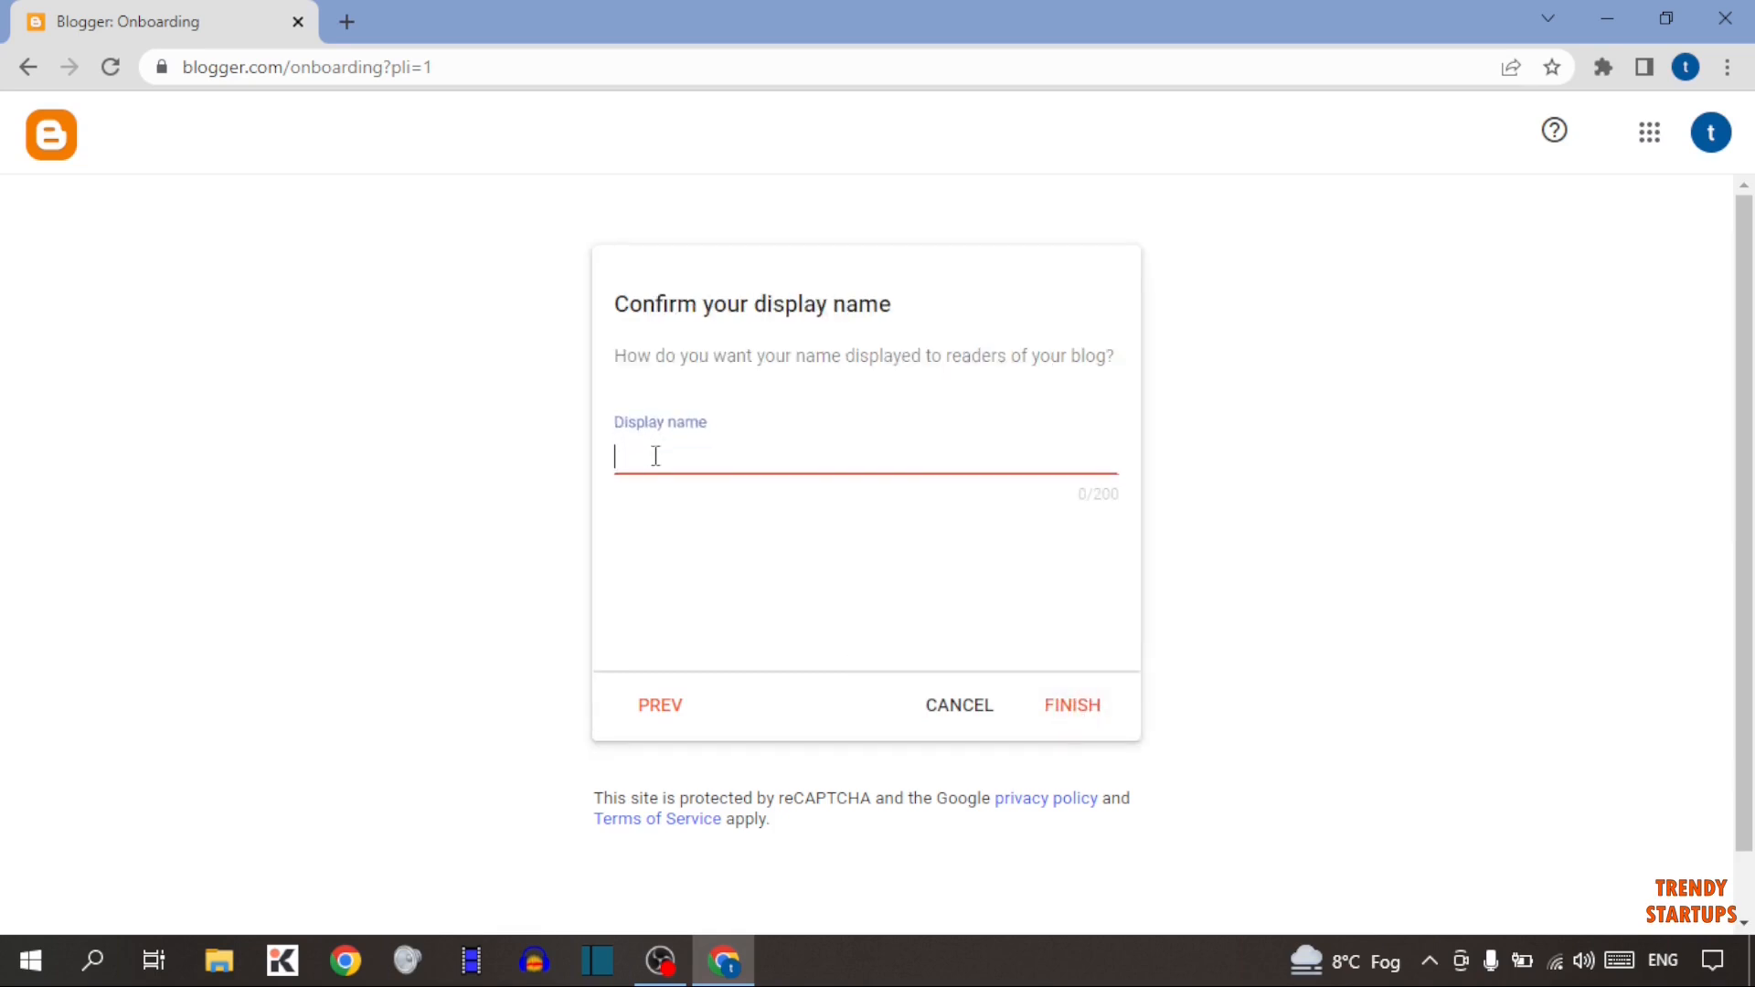
text(c)
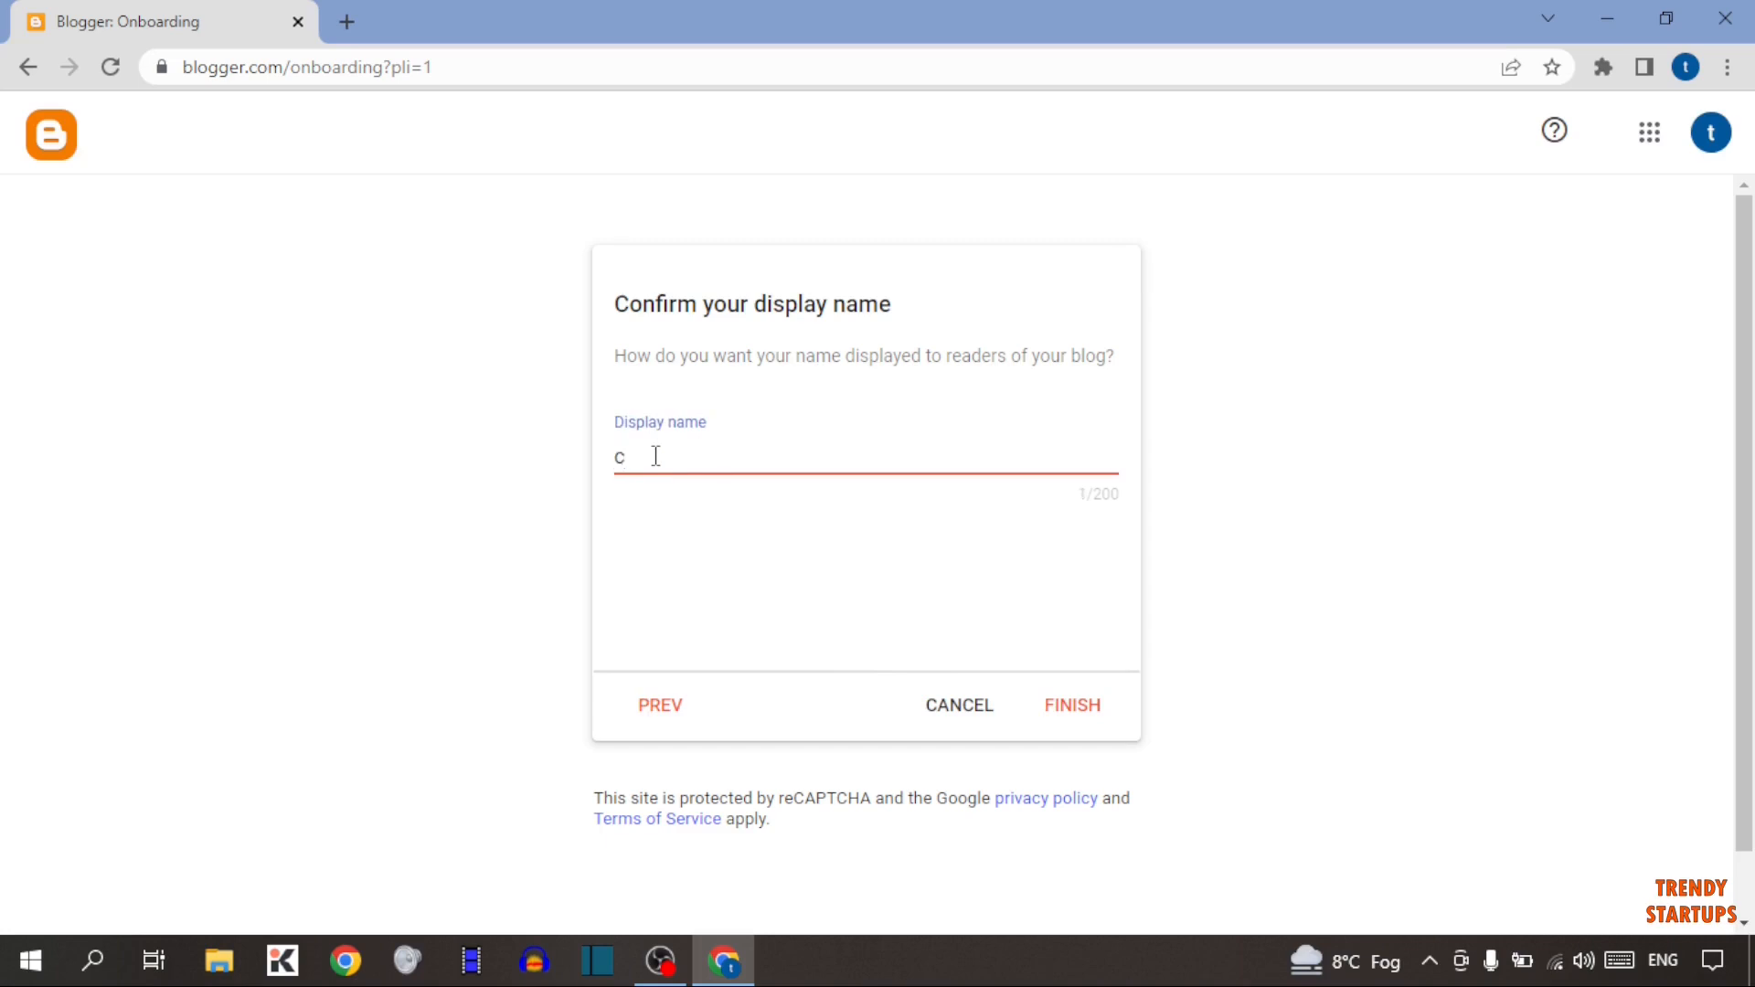
text(ompany)
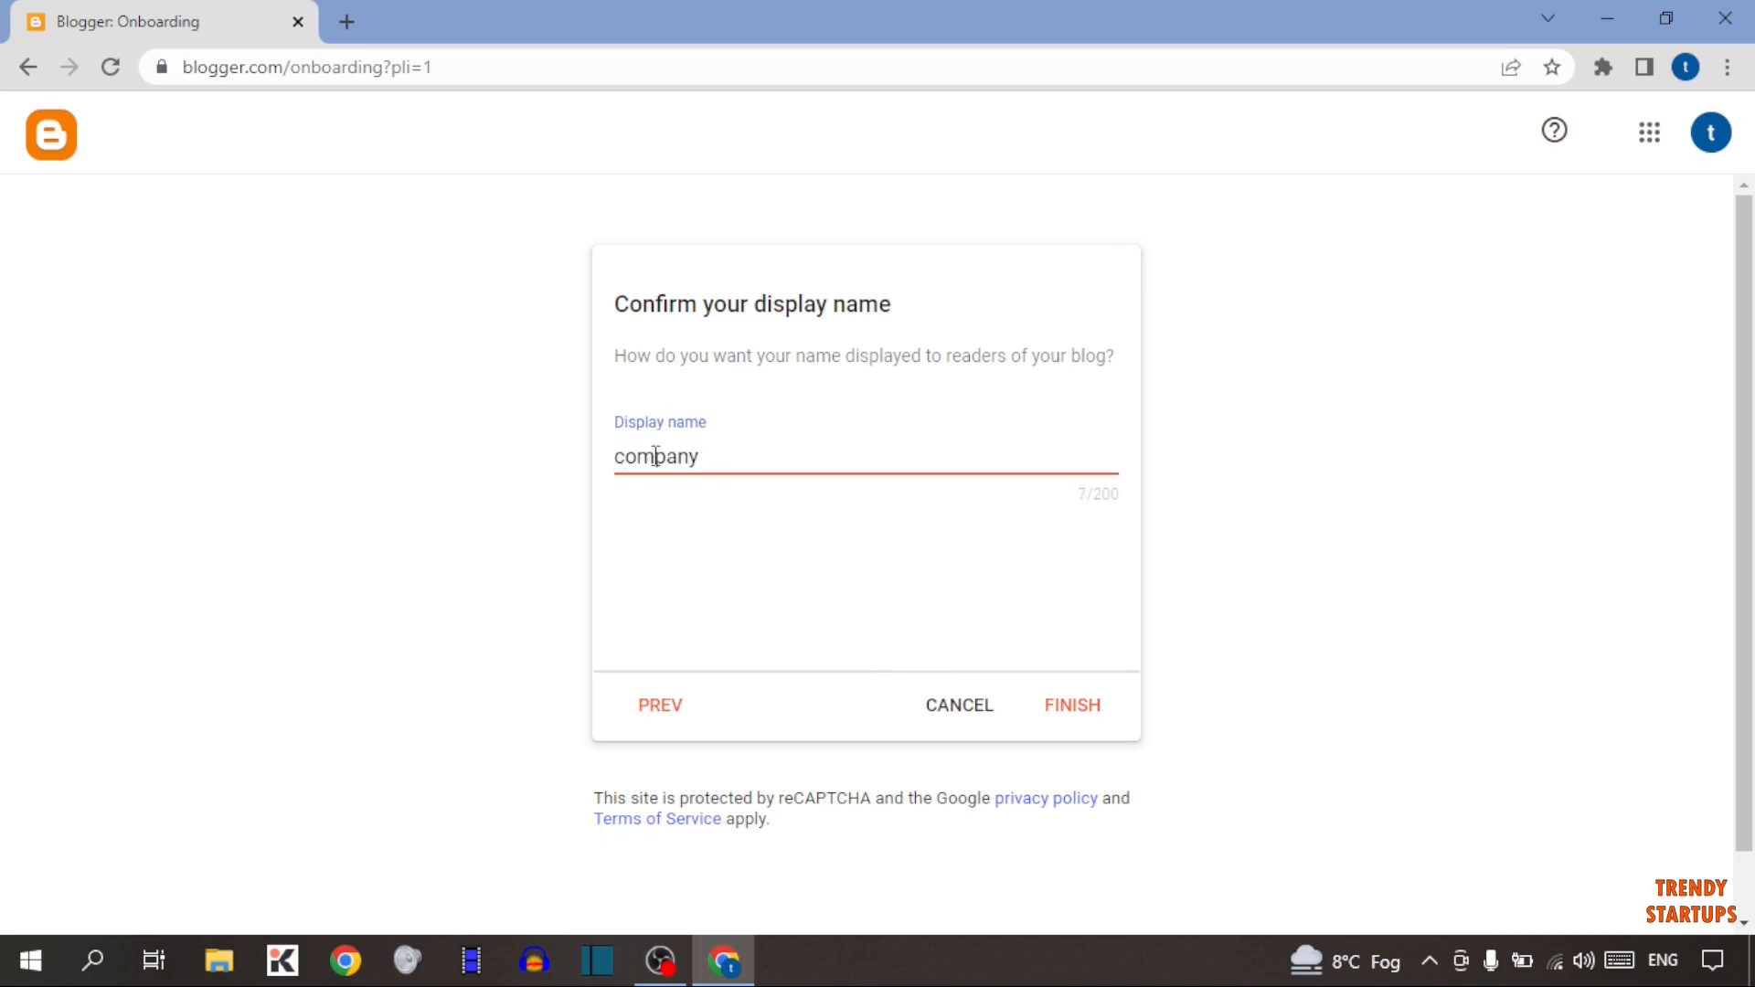
text(advert)
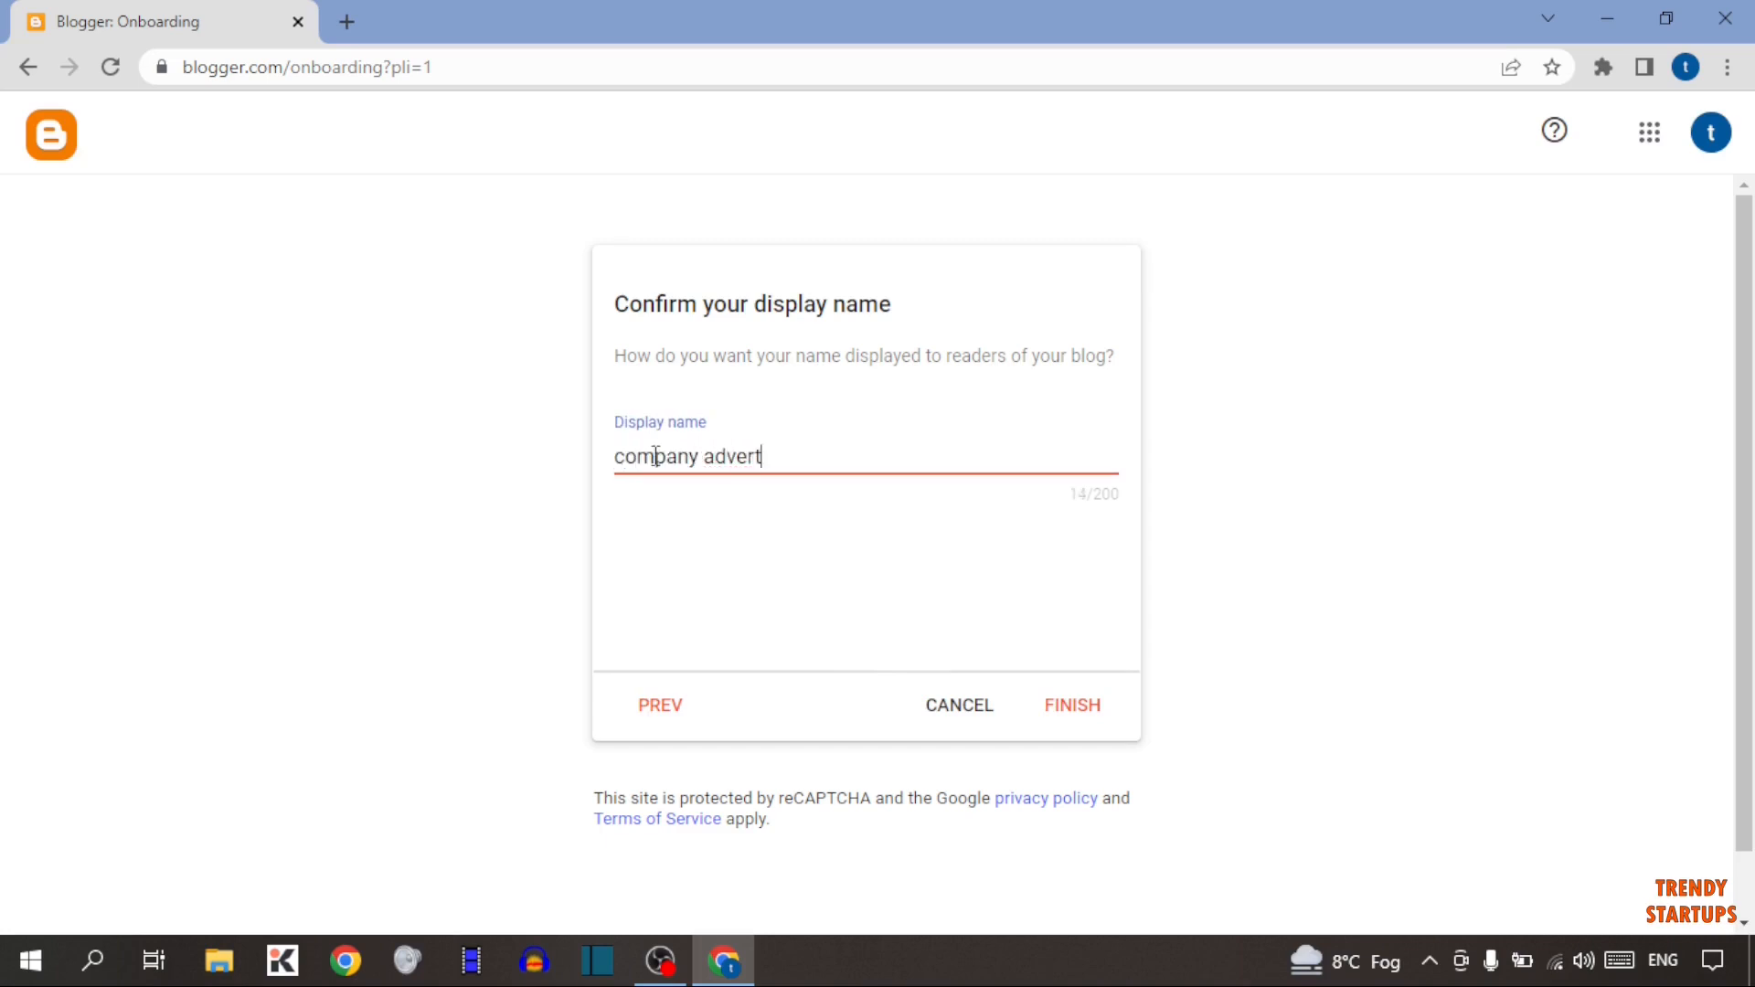
text(isement)
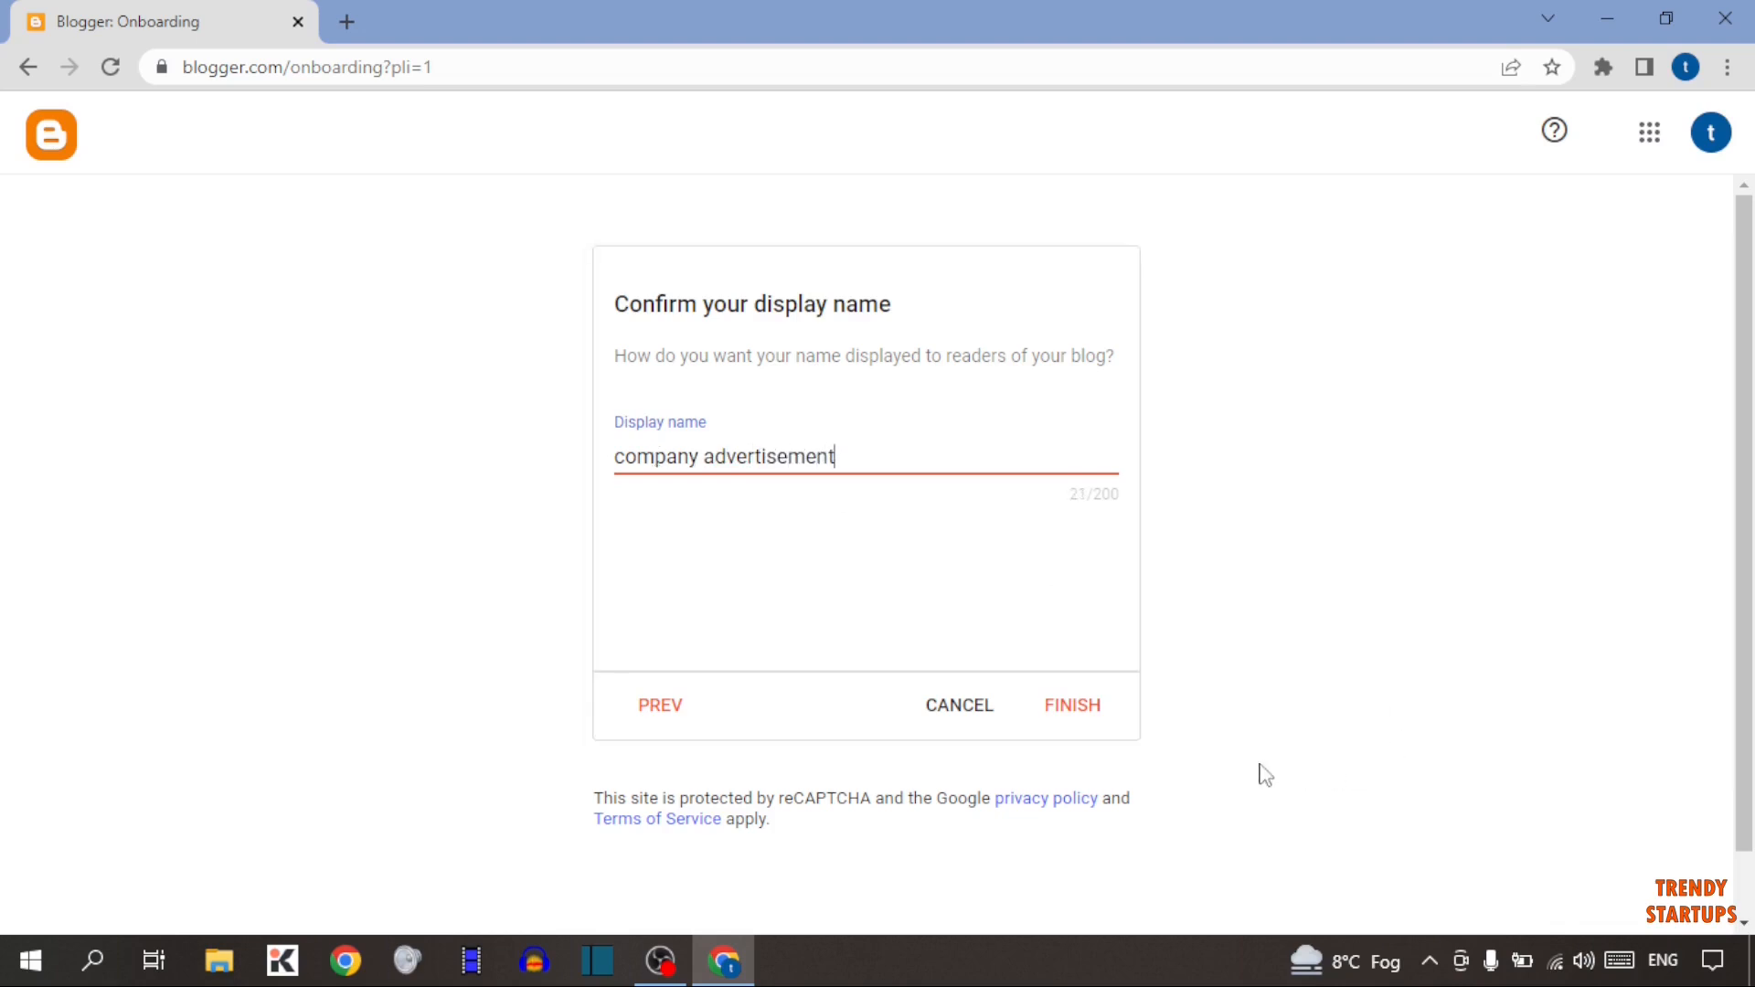
click(1069, 705)
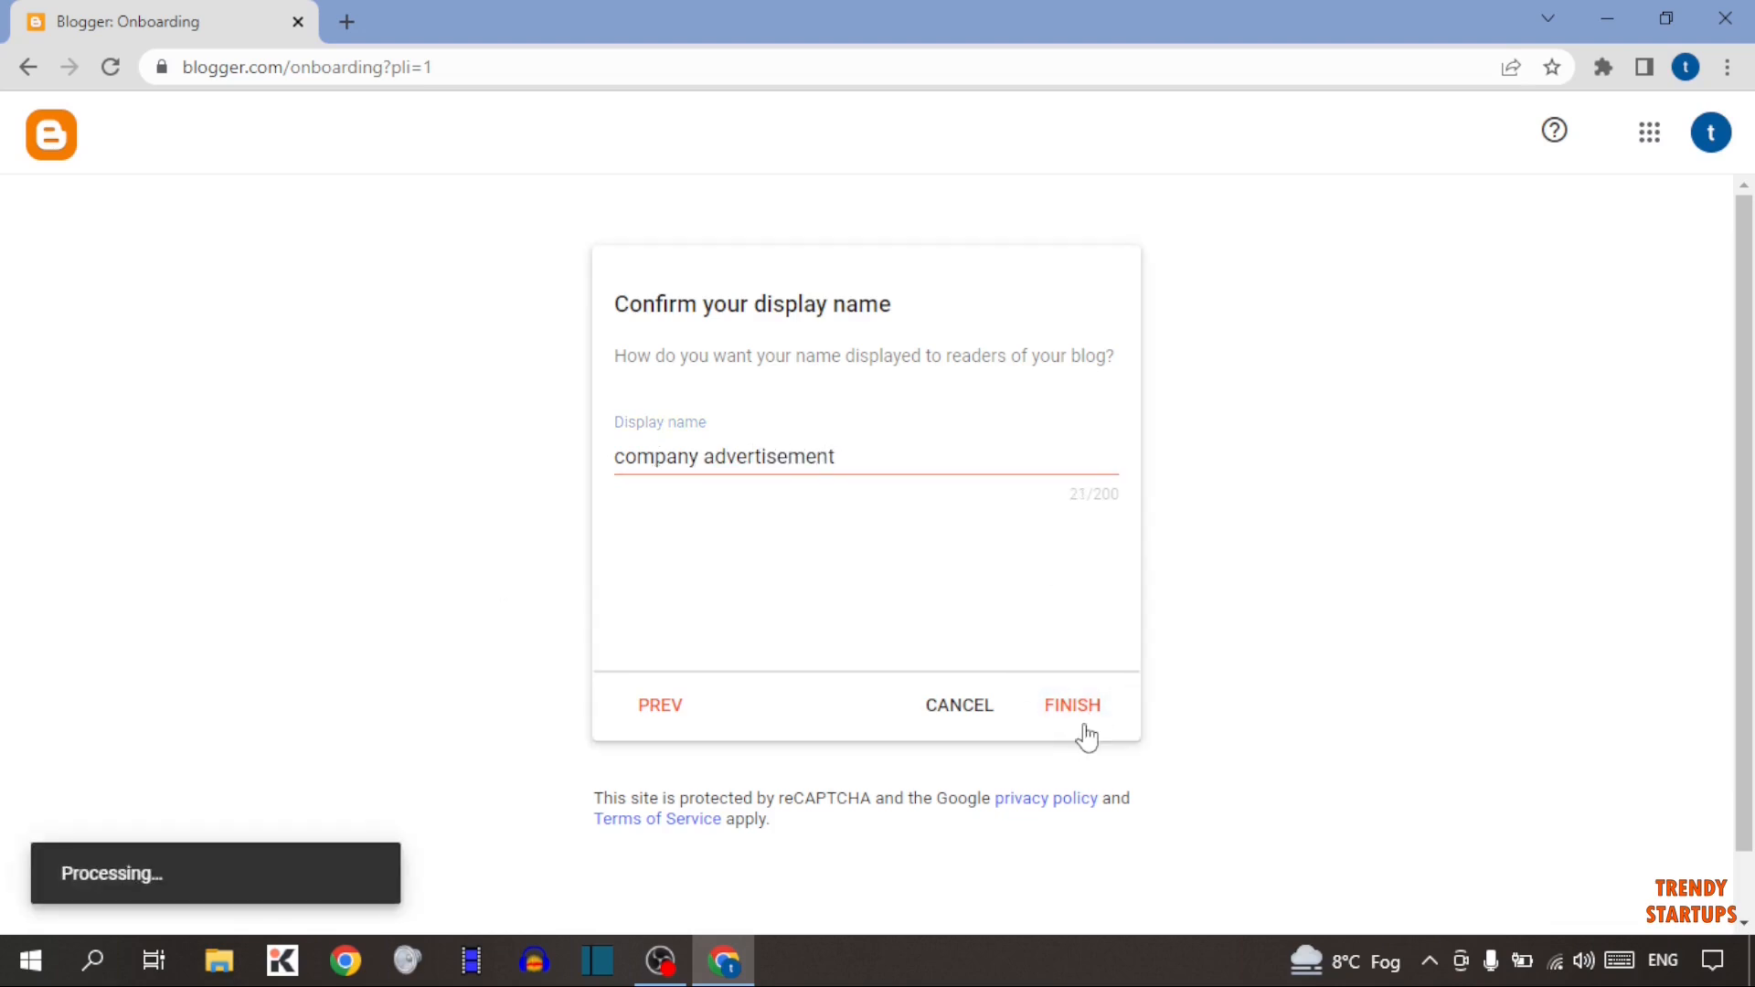
Step: Land on the new company advertisement blog's Posts dashboard with no posts yet
click(1070, 706)
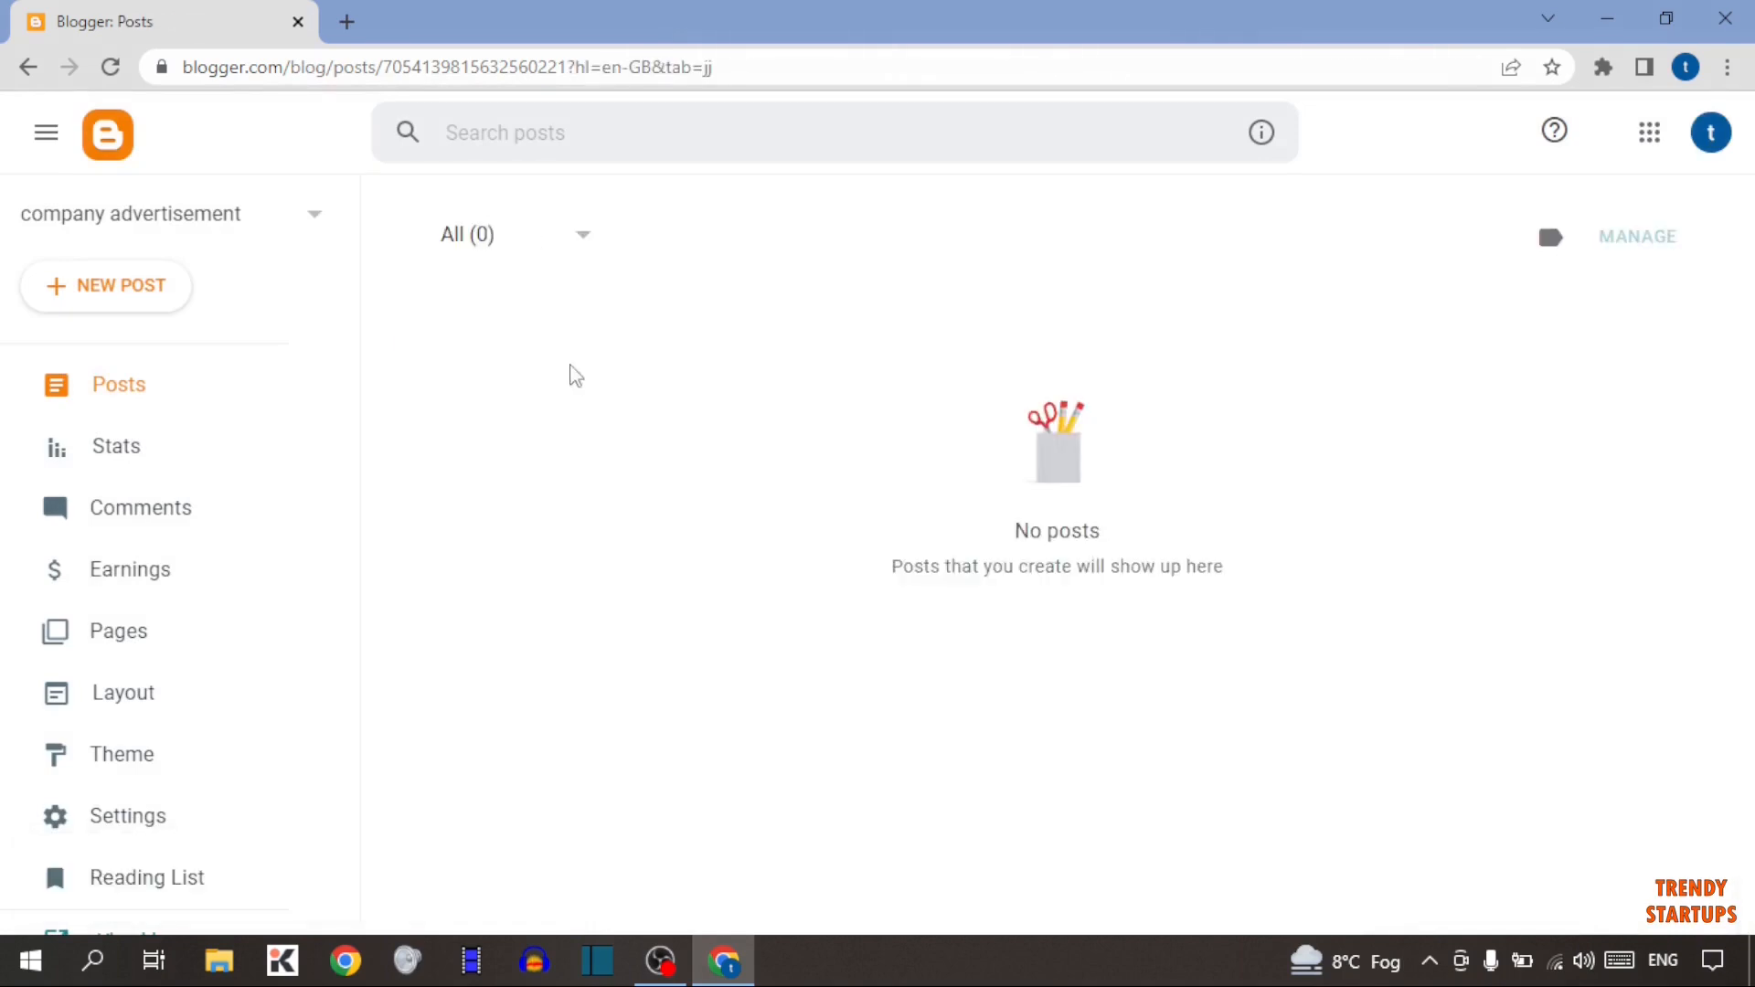
mouse_move(911, 426)
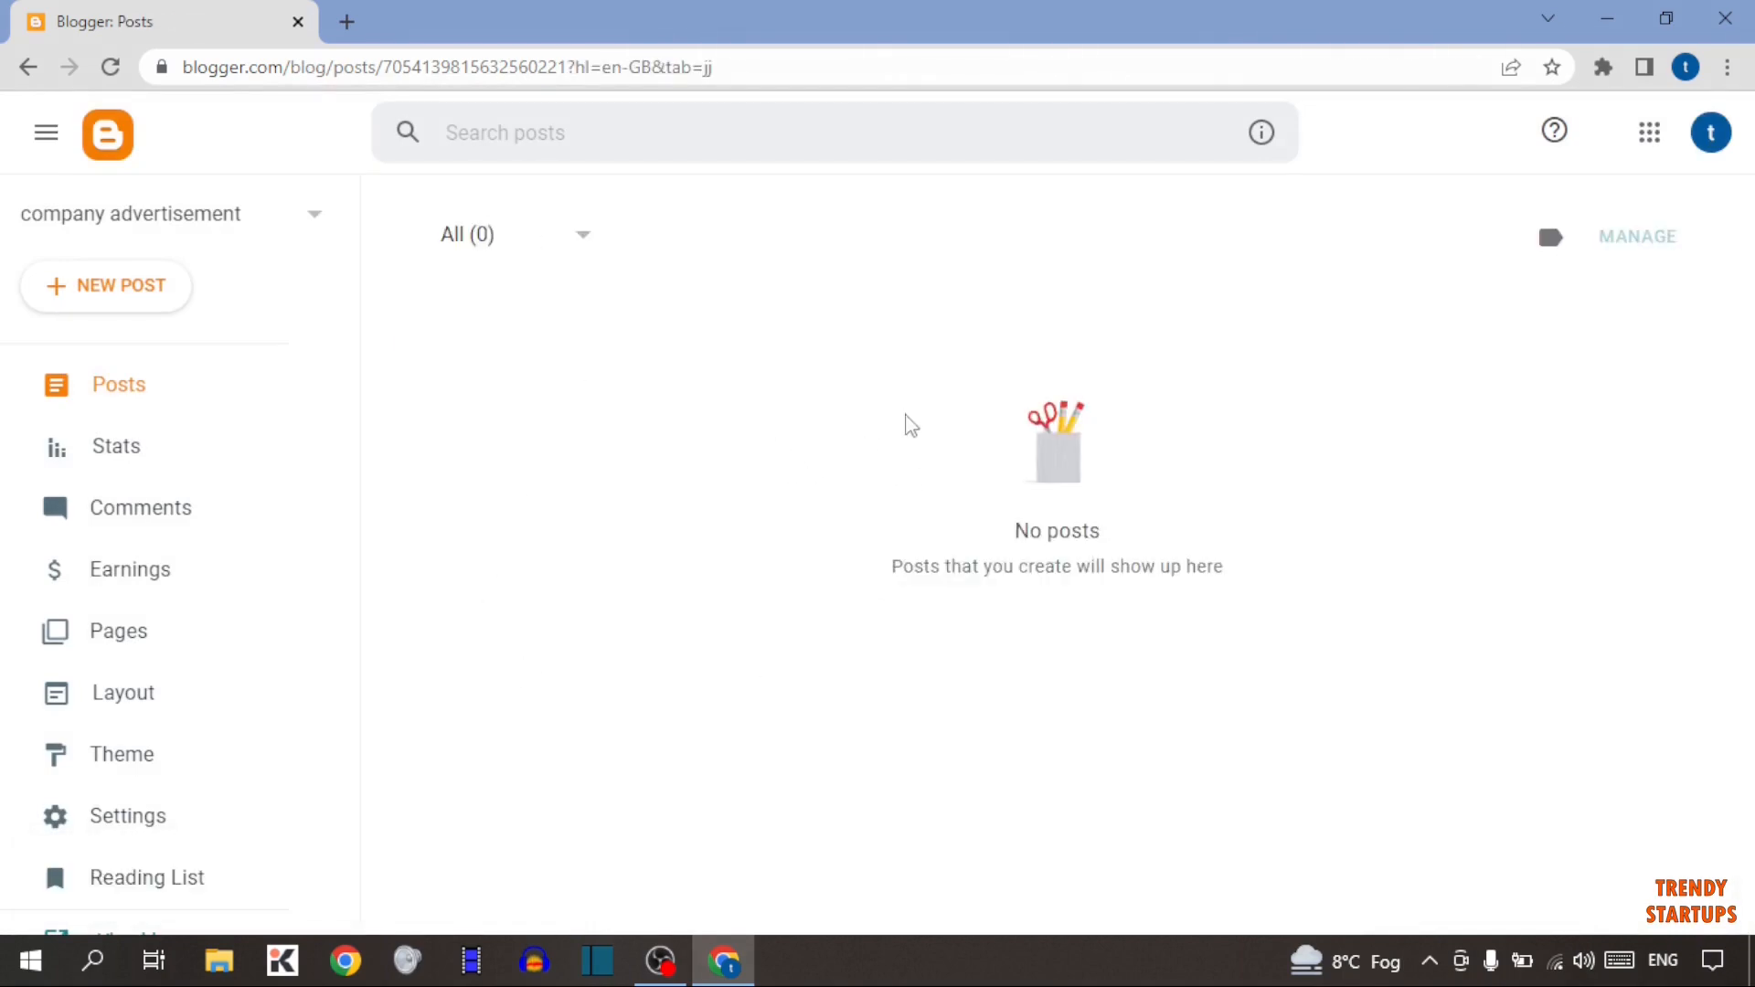
mouse_move(855, 357)
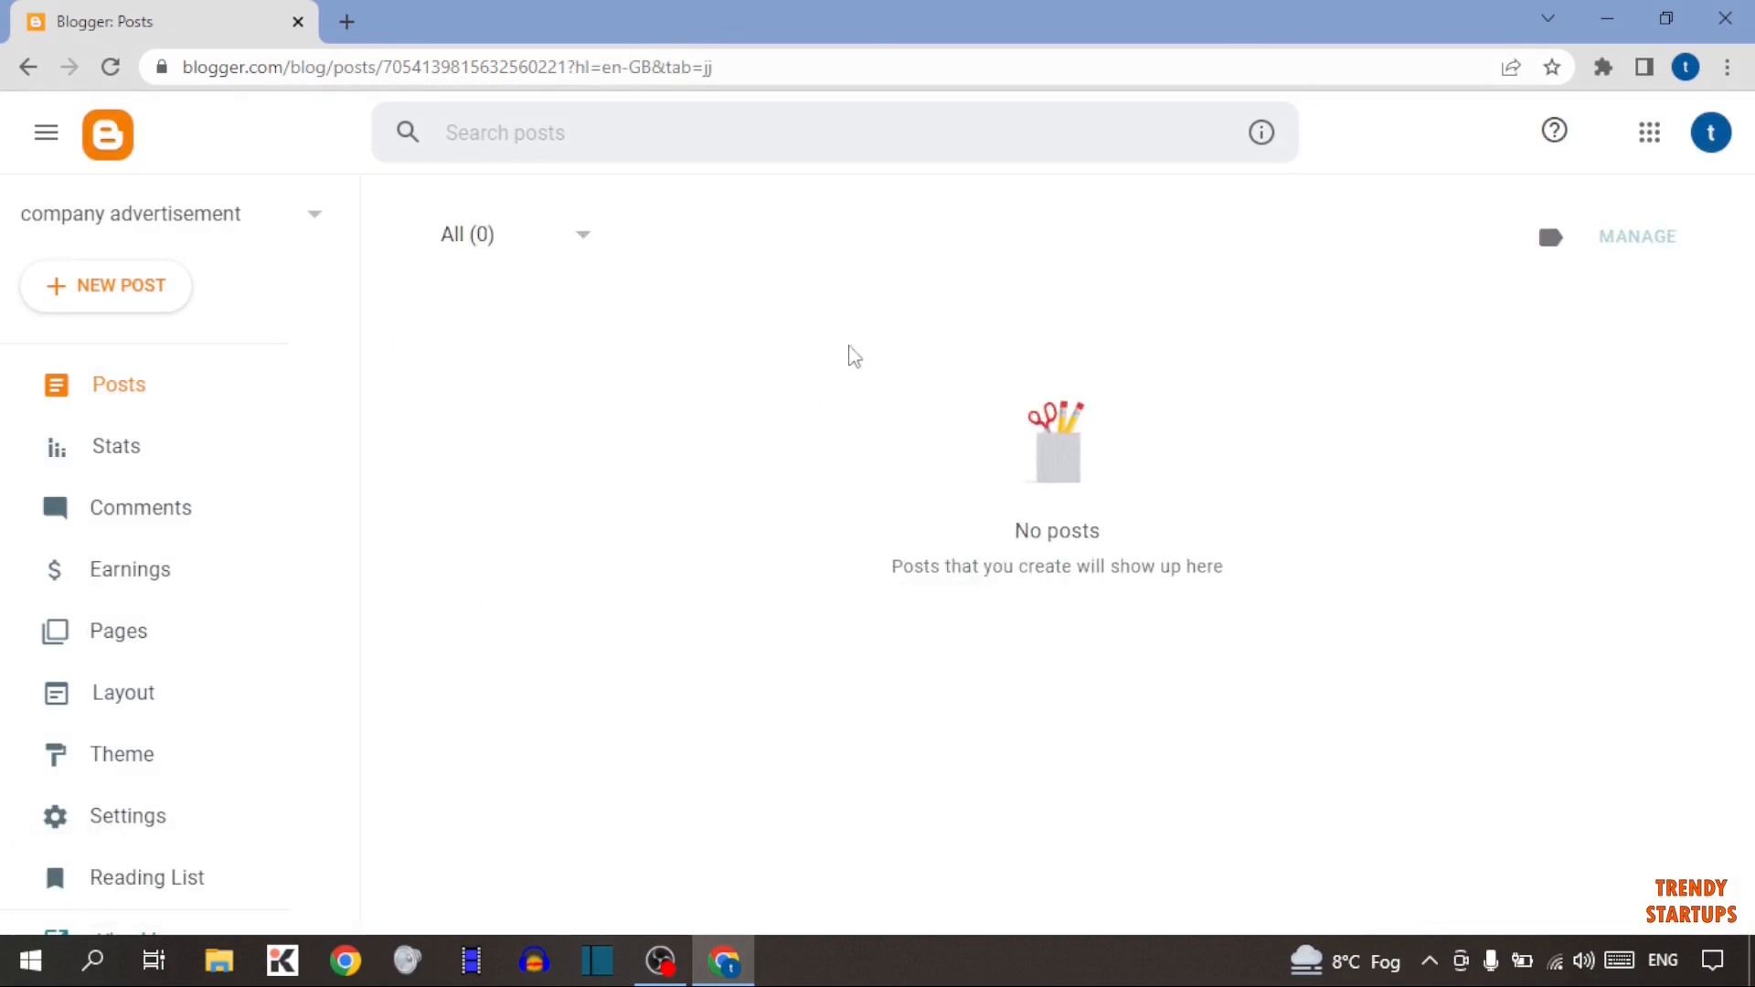